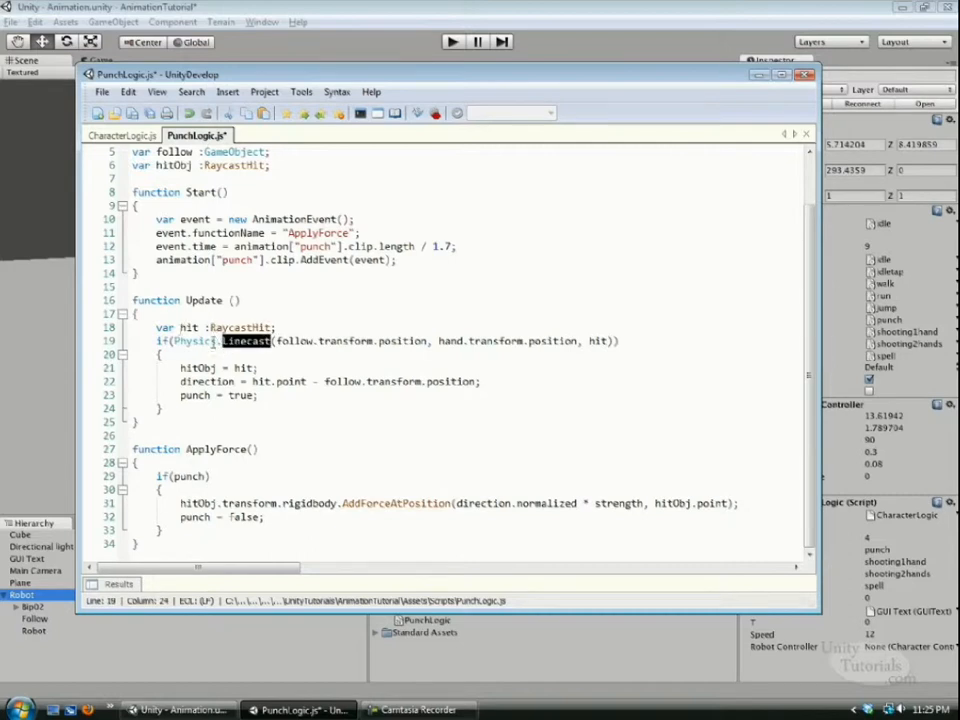
mouse_move(604, 352)
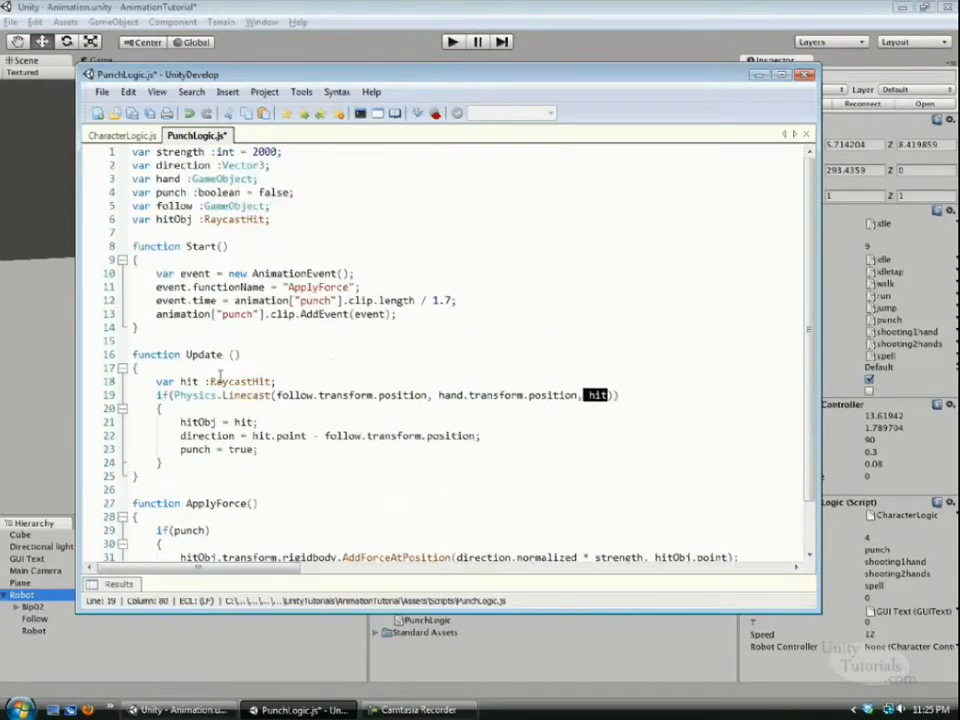
Review the Linecast hit check and ApplyForce code in PunchLogic.js, then return to the Unity editor.
scroll("down", 3)
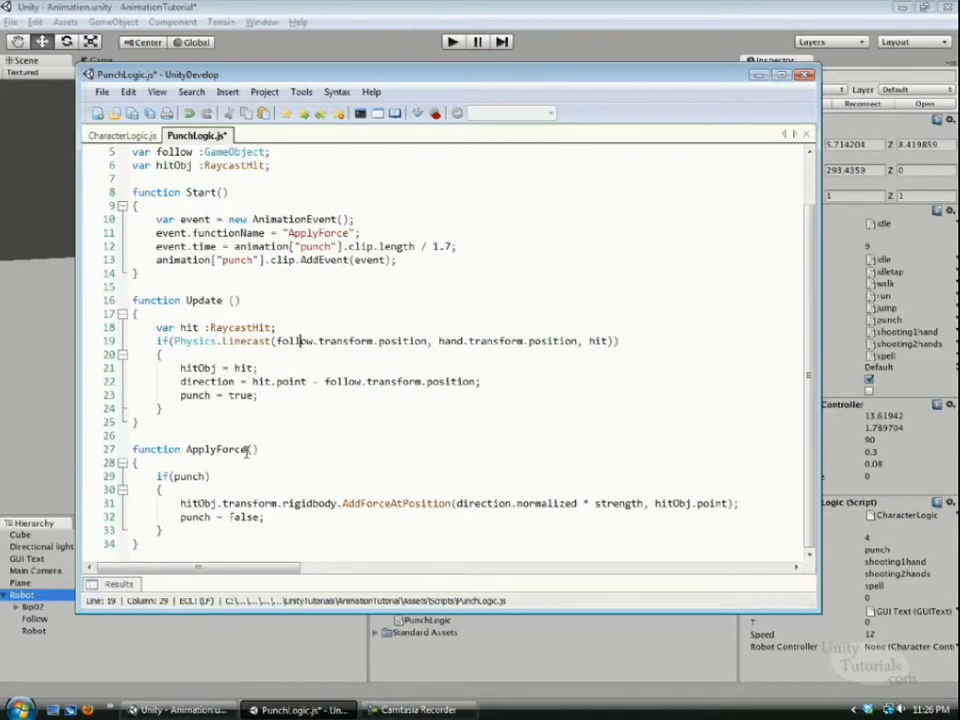
double_click(188, 476)
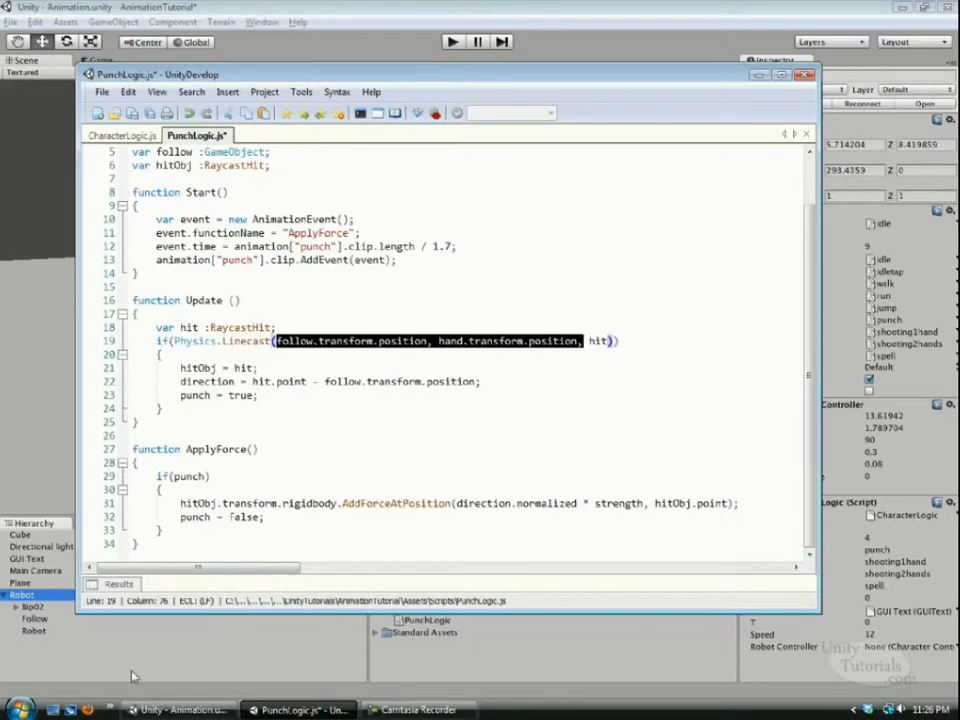
left_click(326, 410)
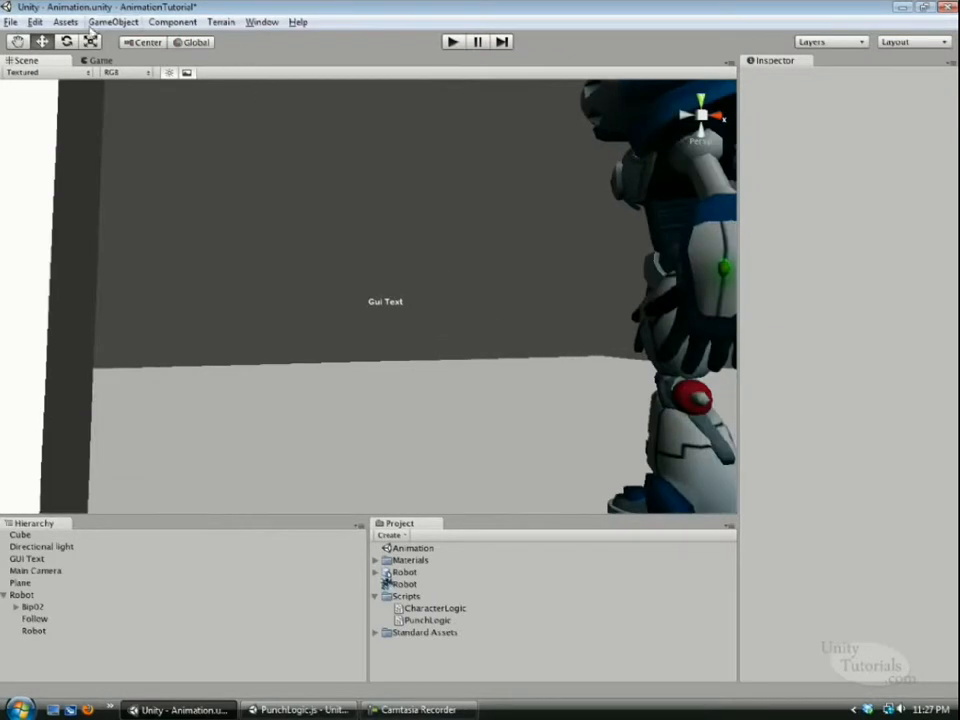
Create a new empty GameObject and rename it HandPosition.
left_click(112, 20)
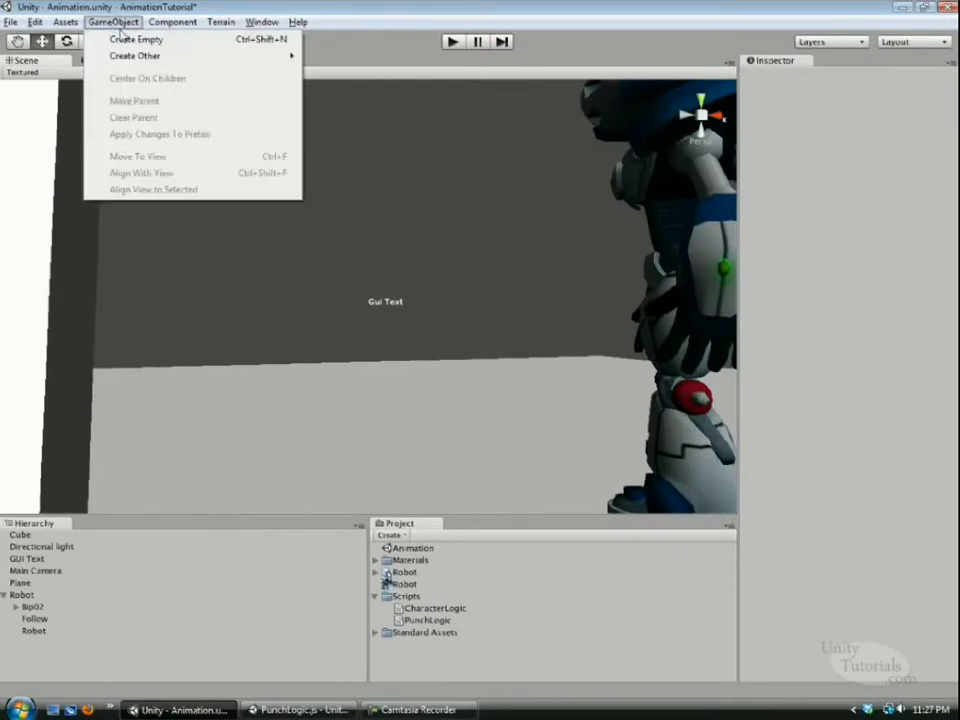
left_click(136, 40)
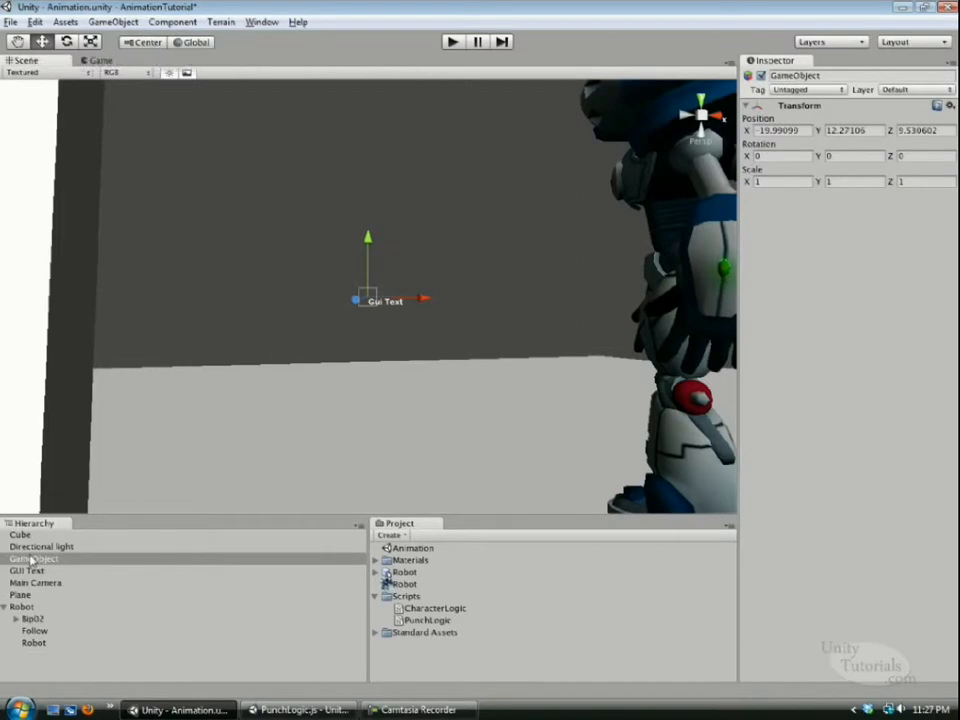
double_click(36, 558)
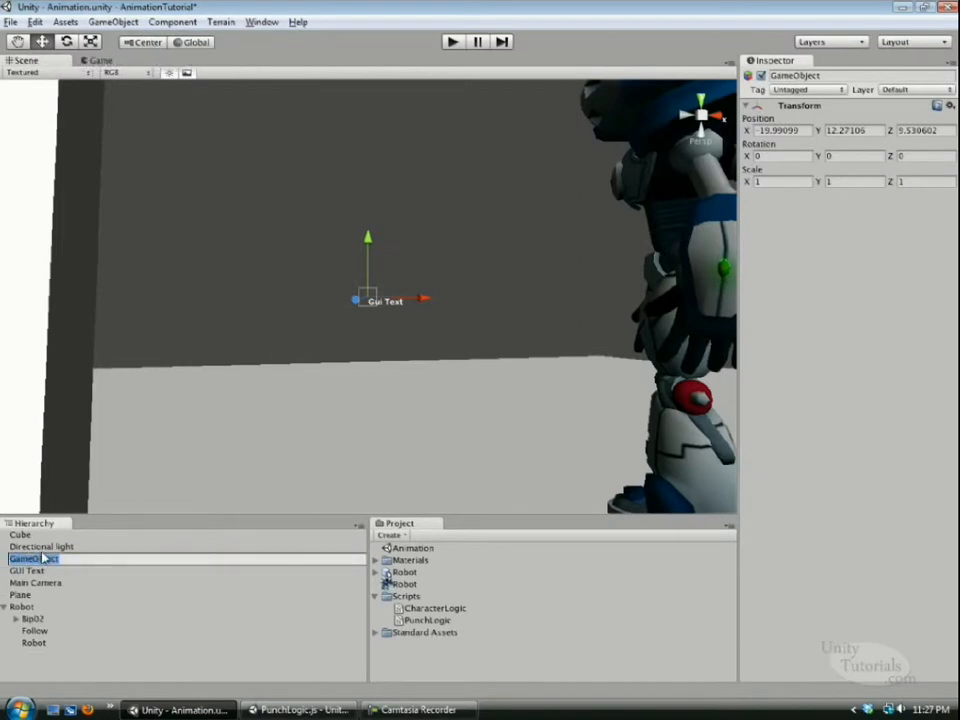
type("HandPo")
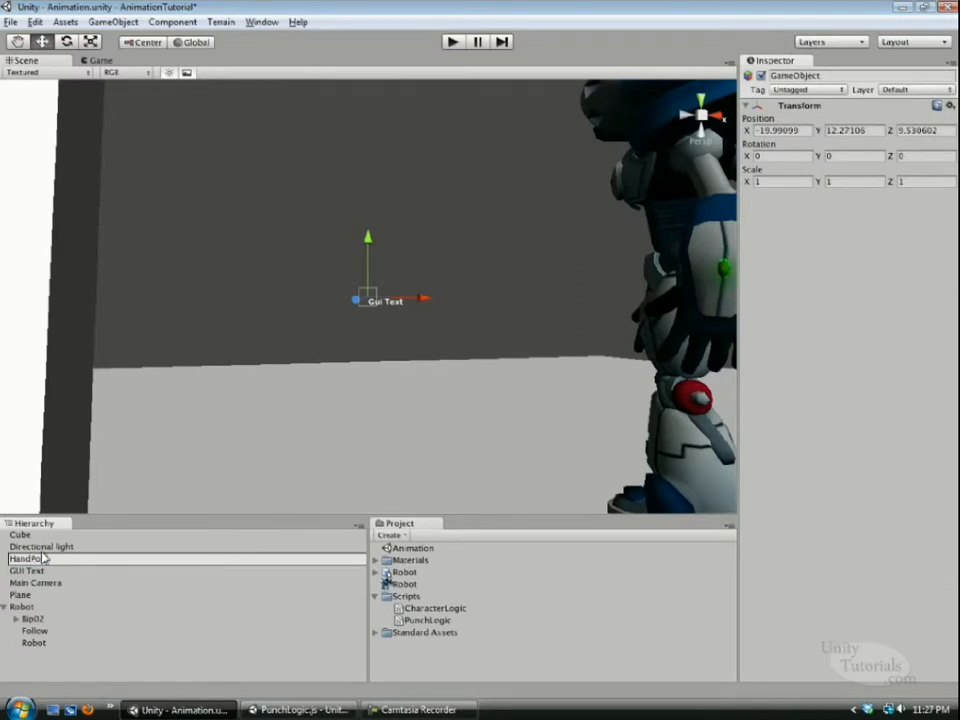
left_click(36, 570)
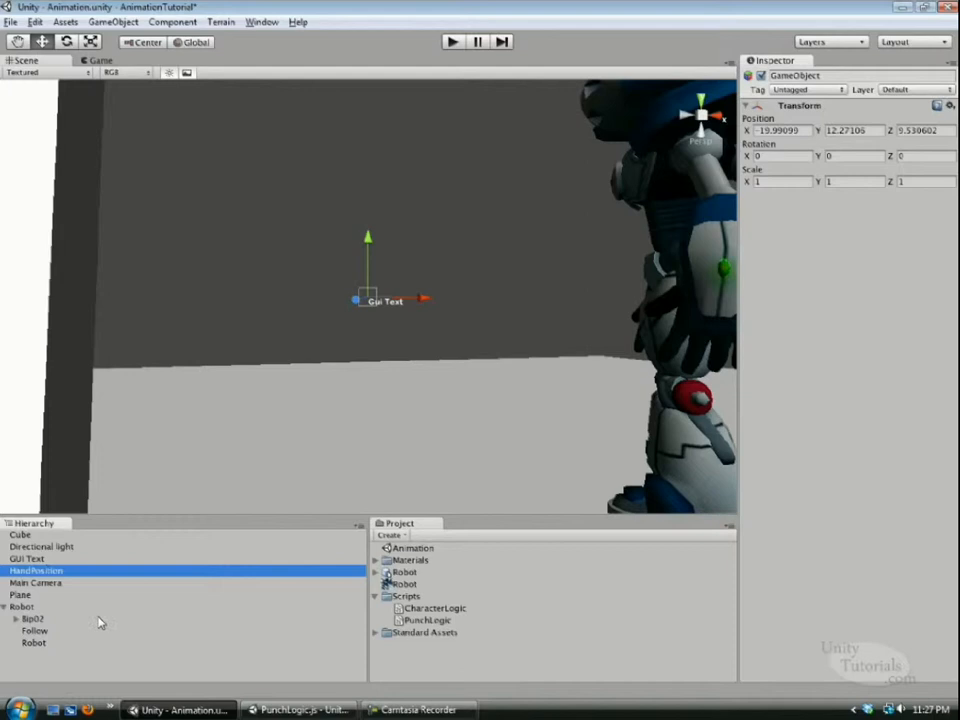
mouse_move(22, 630)
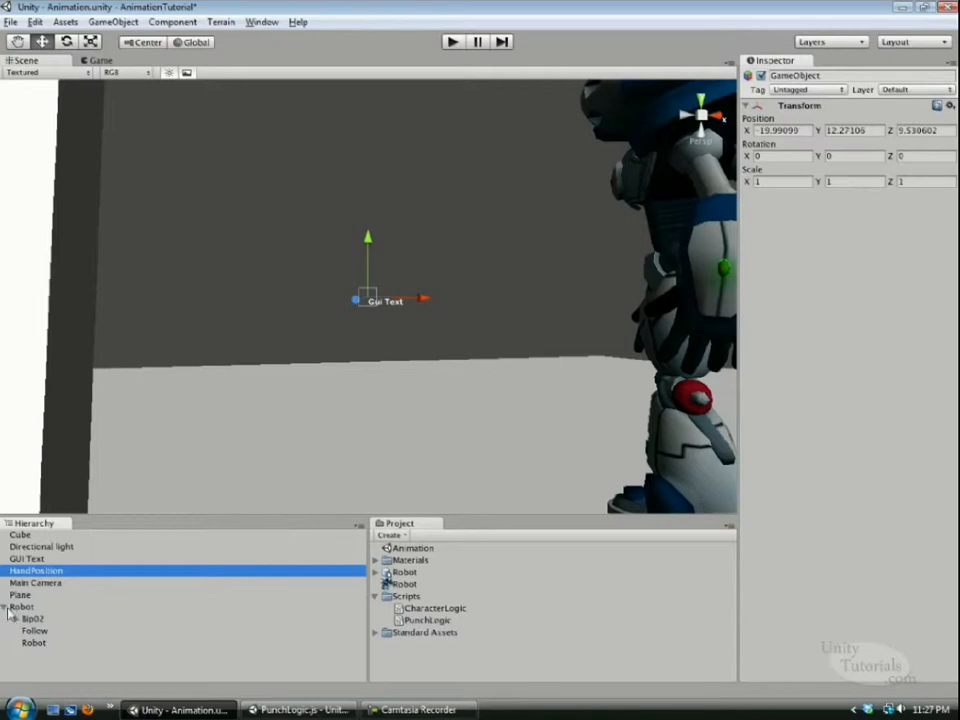
Expand the robot's Bip02 skeleton through the left upper arm down to Bip02 L Hand.
left_click(24, 618)
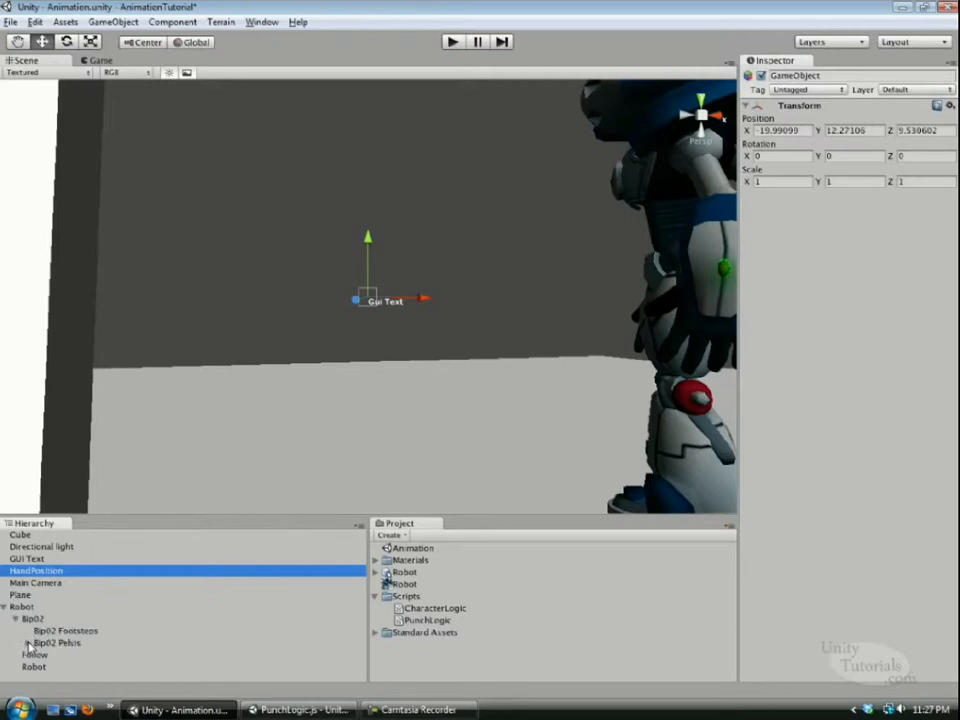
left_click(32, 644)
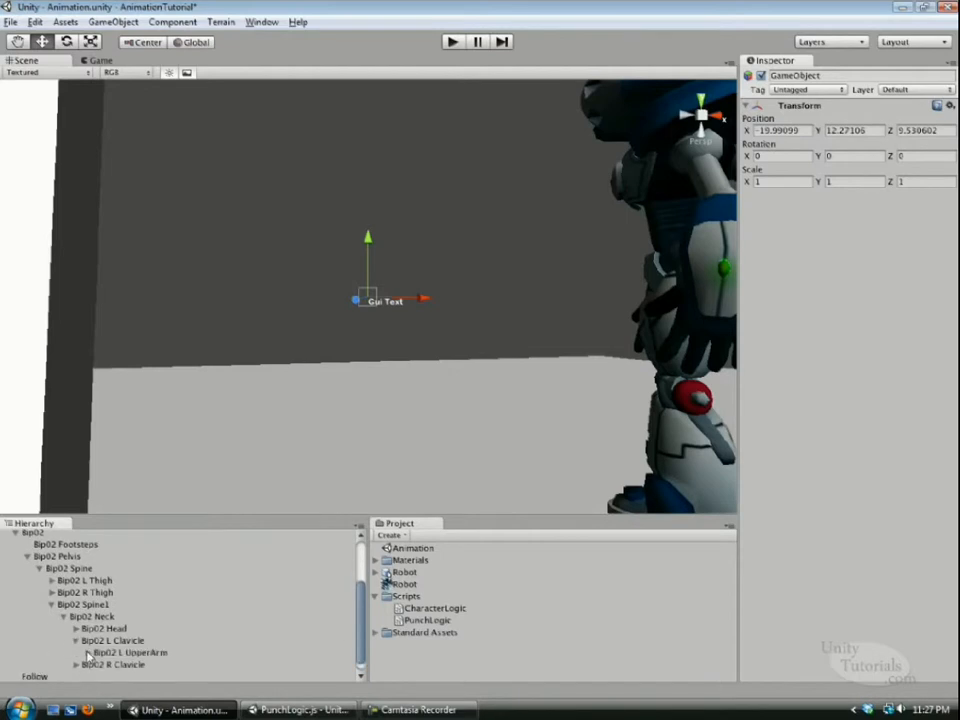
left_click(76, 640)
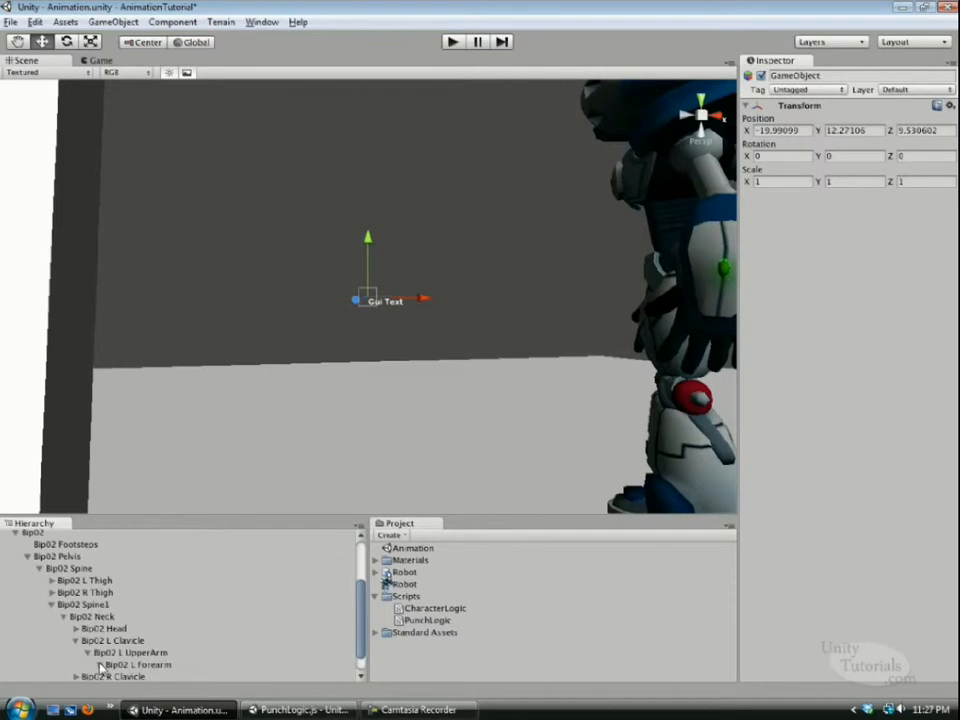
scroll("down", 3)
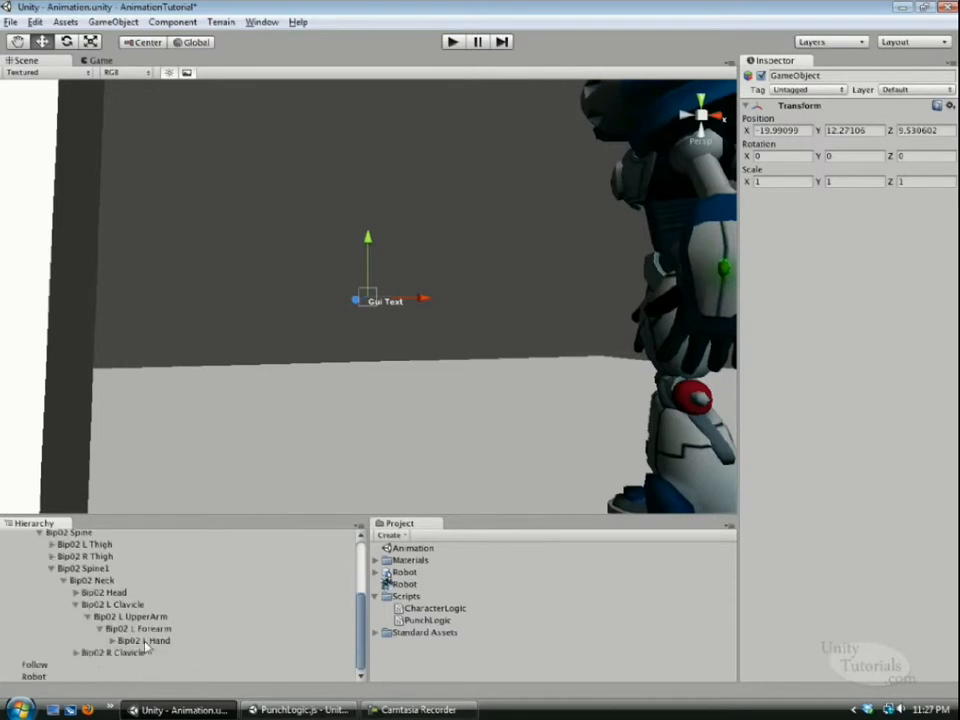
left_click(124, 640)
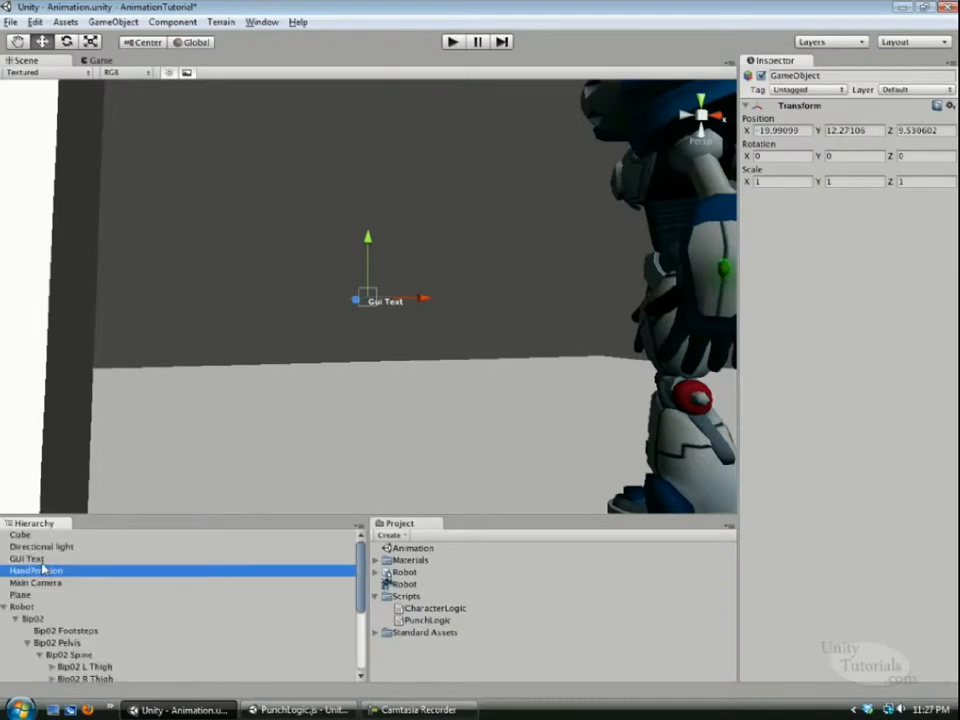
Parent HandPosition under Bip02 L Hand and move it onto the robot's fist.
scroll("down", 3)
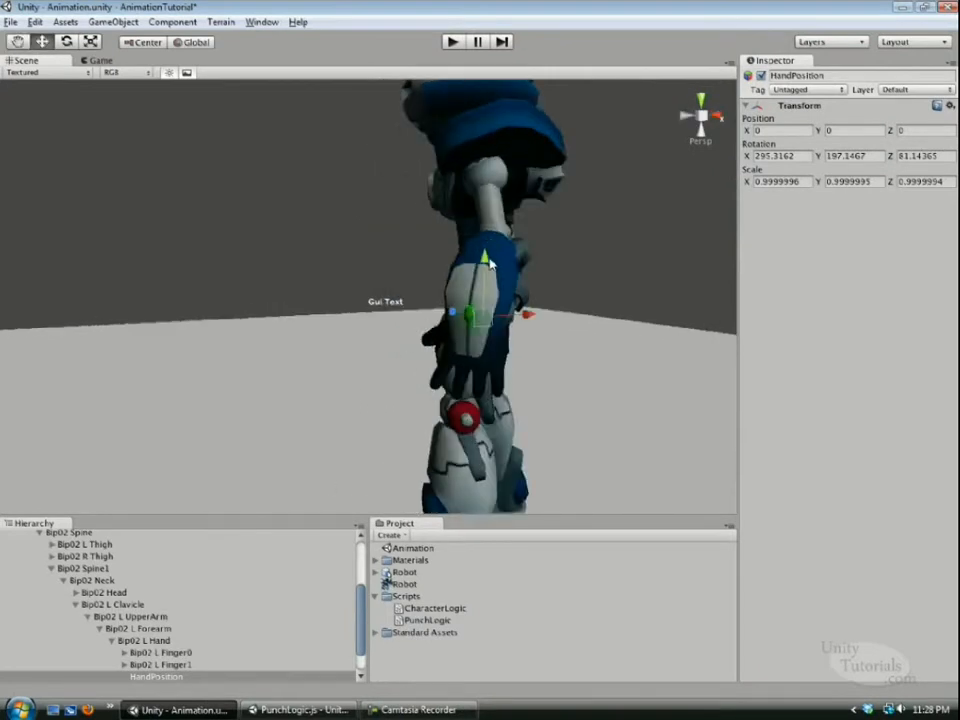
left_click_drag(486, 264, 486, 340)
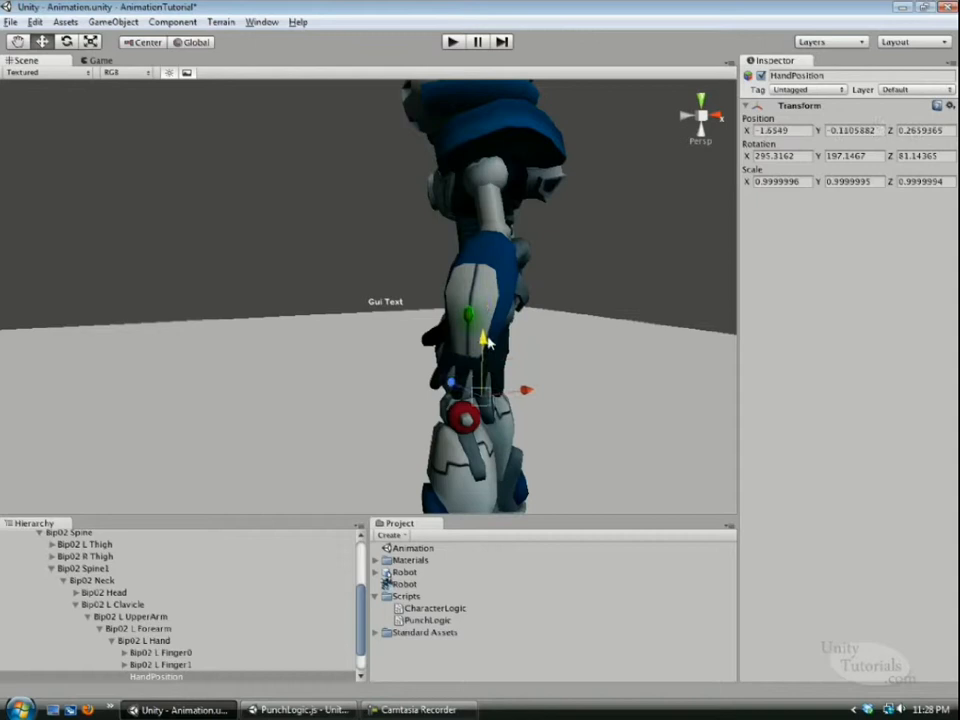
left_click_drag(486, 340, 470, 344)
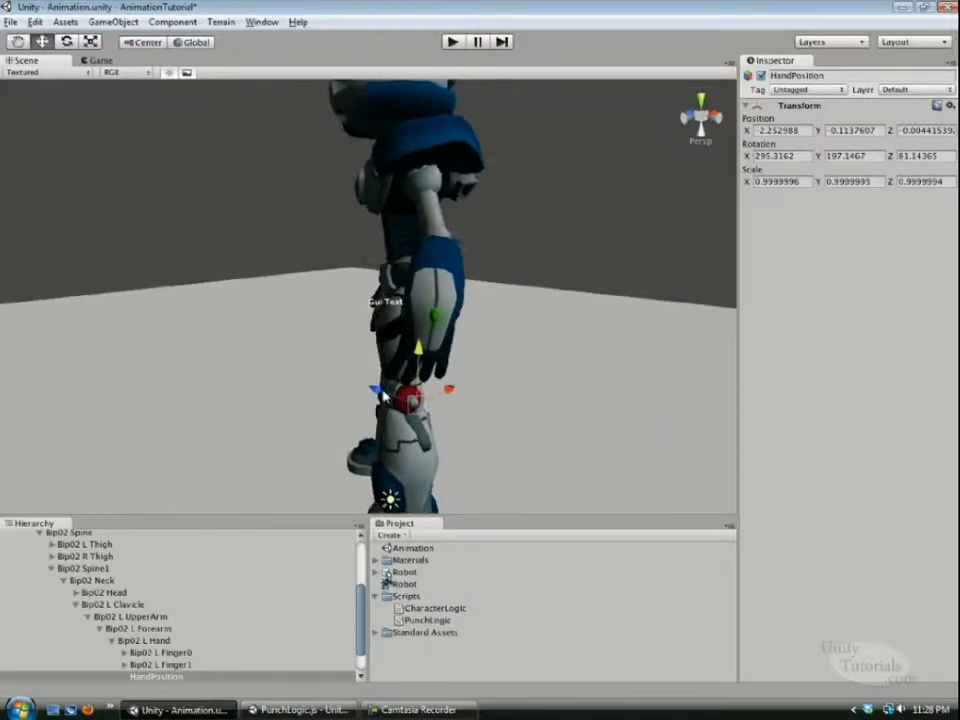
mouse_move(412, 412)
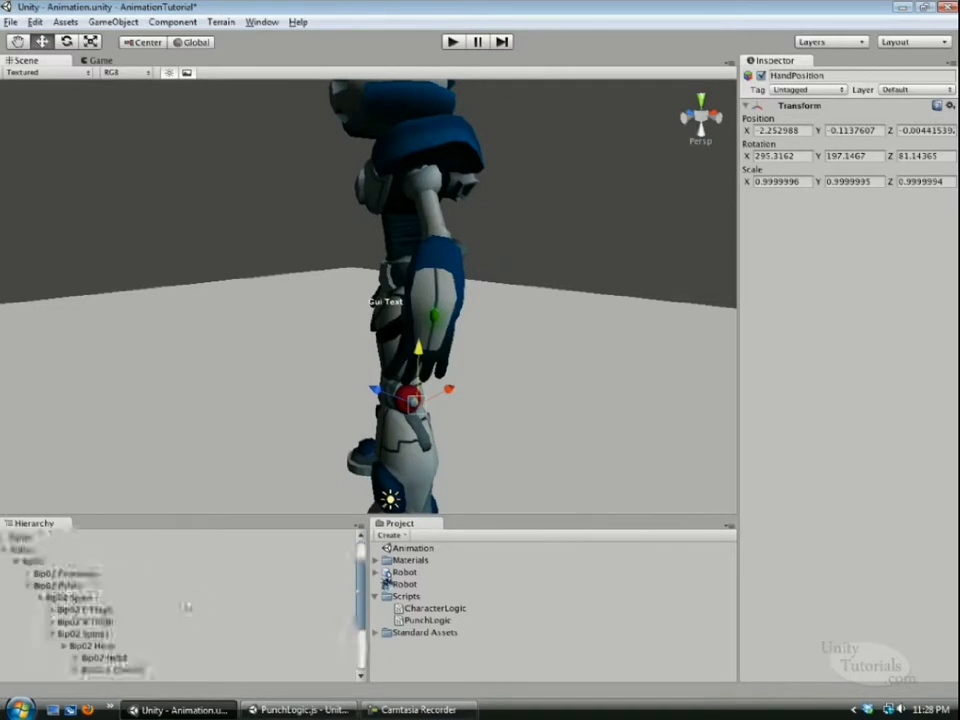
Compare the Follow object's position with HandPosition and reselect HandPosition.
left_click(156, 640)
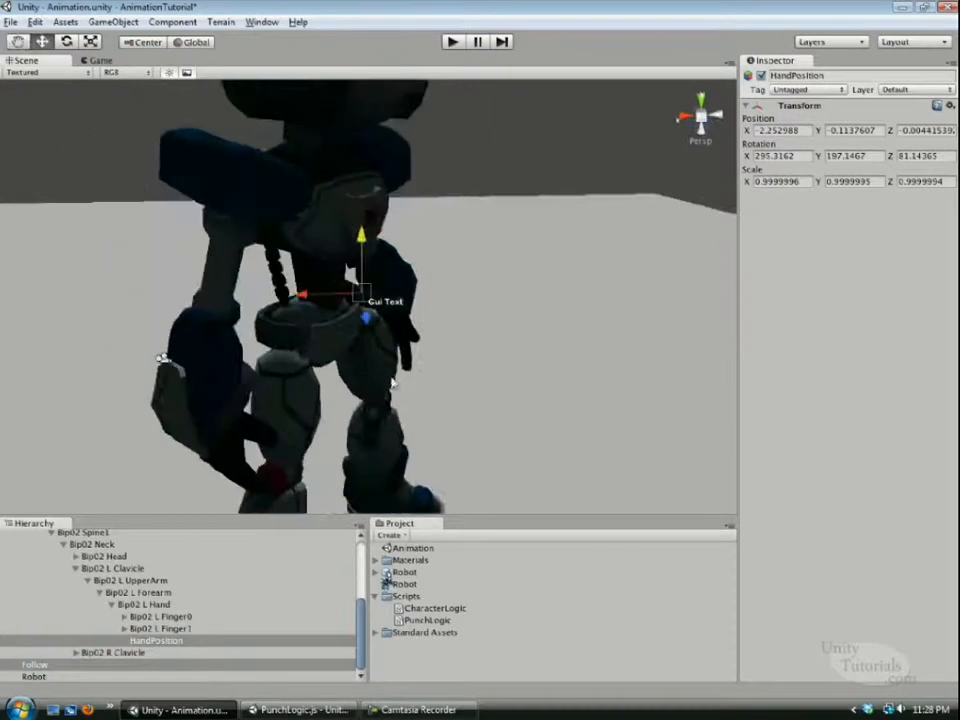
left_click(36, 664)
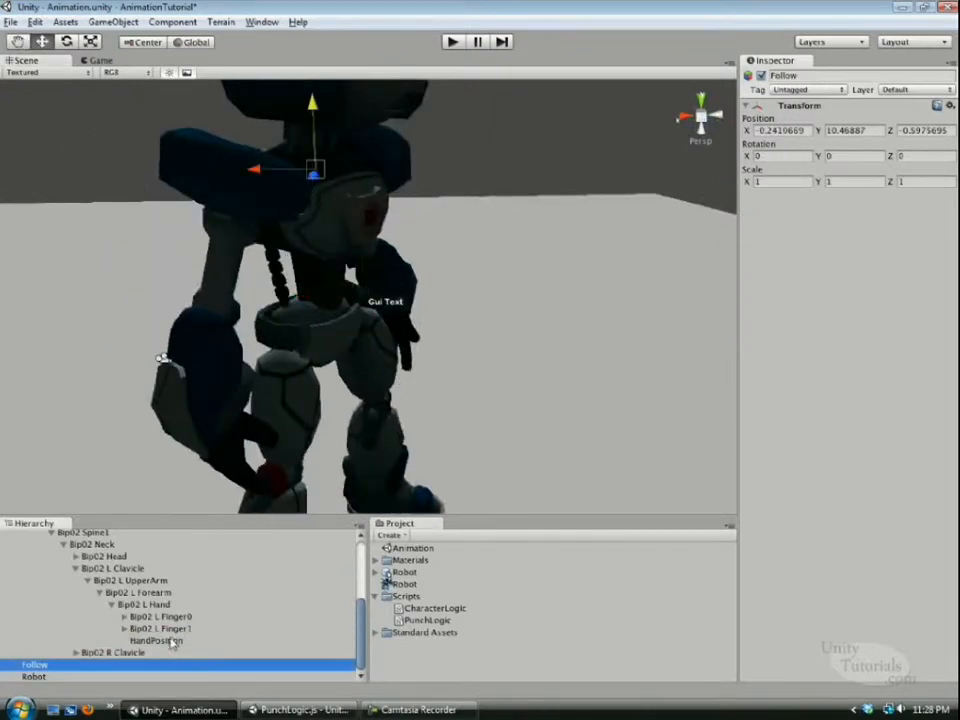
left_click(156, 640)
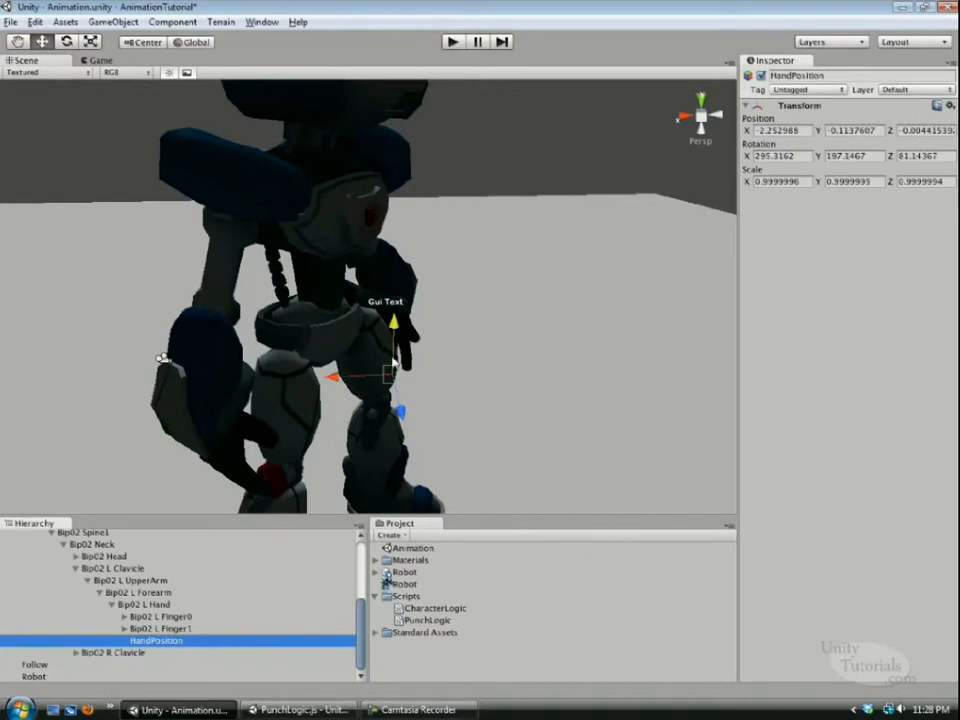
mouse_move(408, 344)
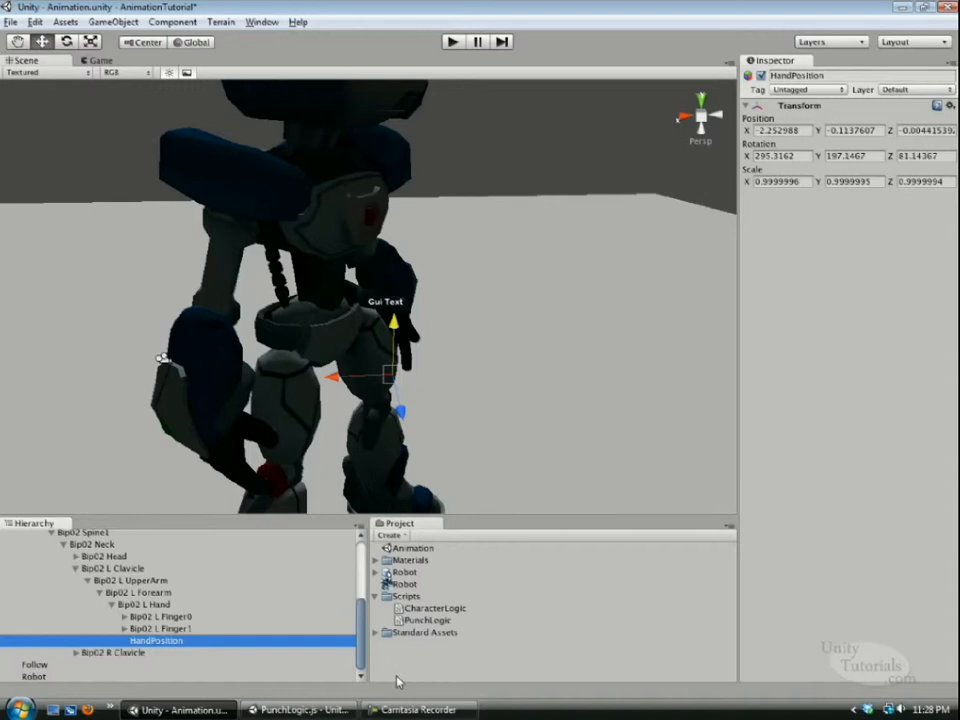
left_click(452, 40)
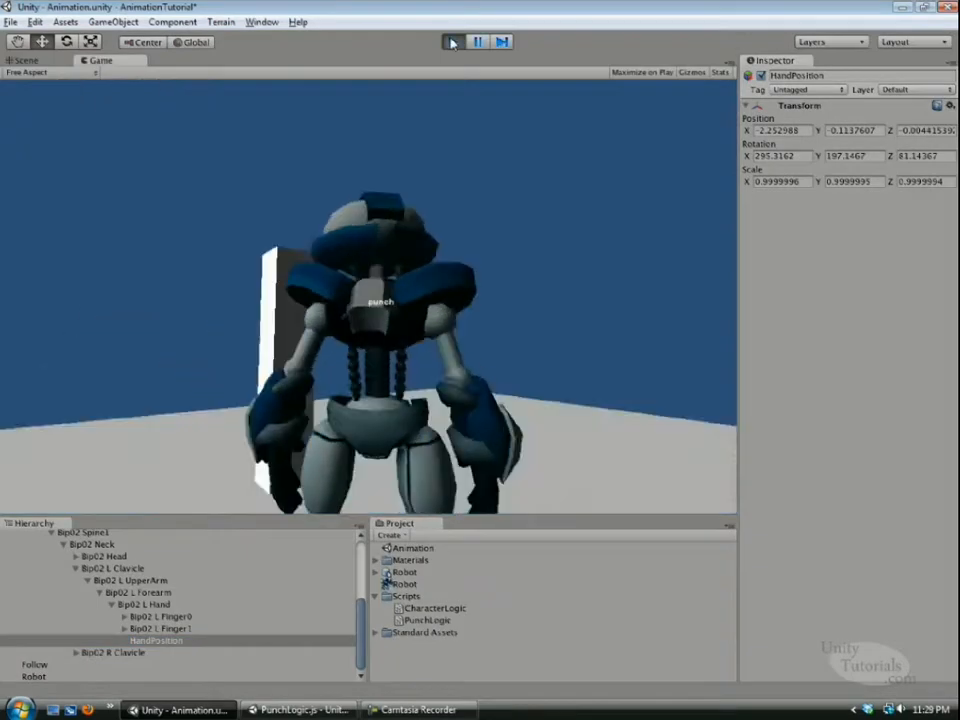
left_click(476, 40)
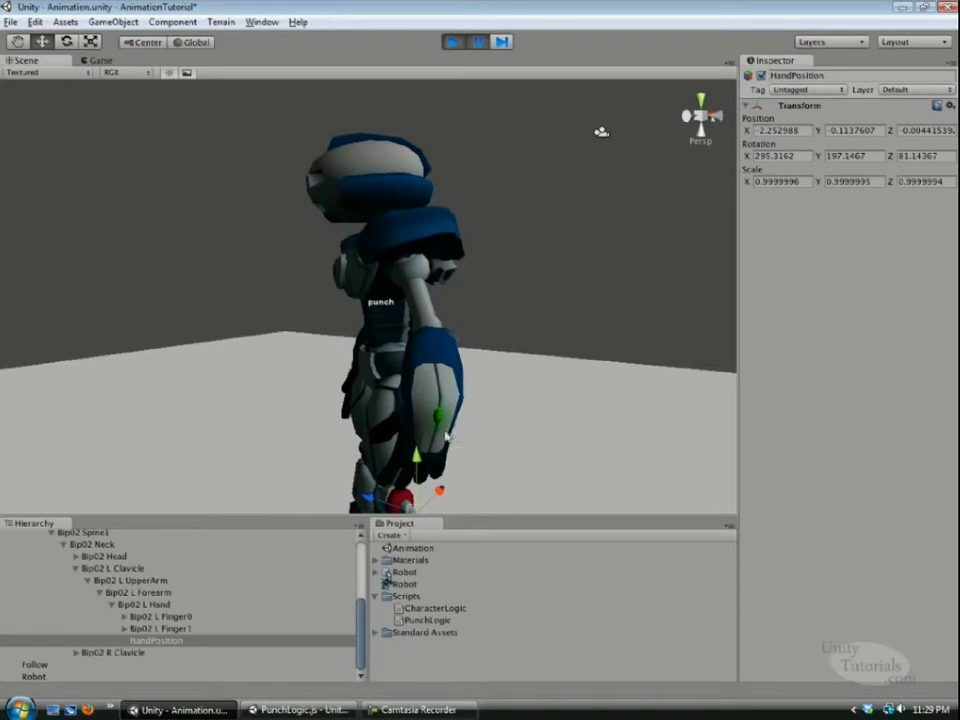
mouse_move(348, 196)
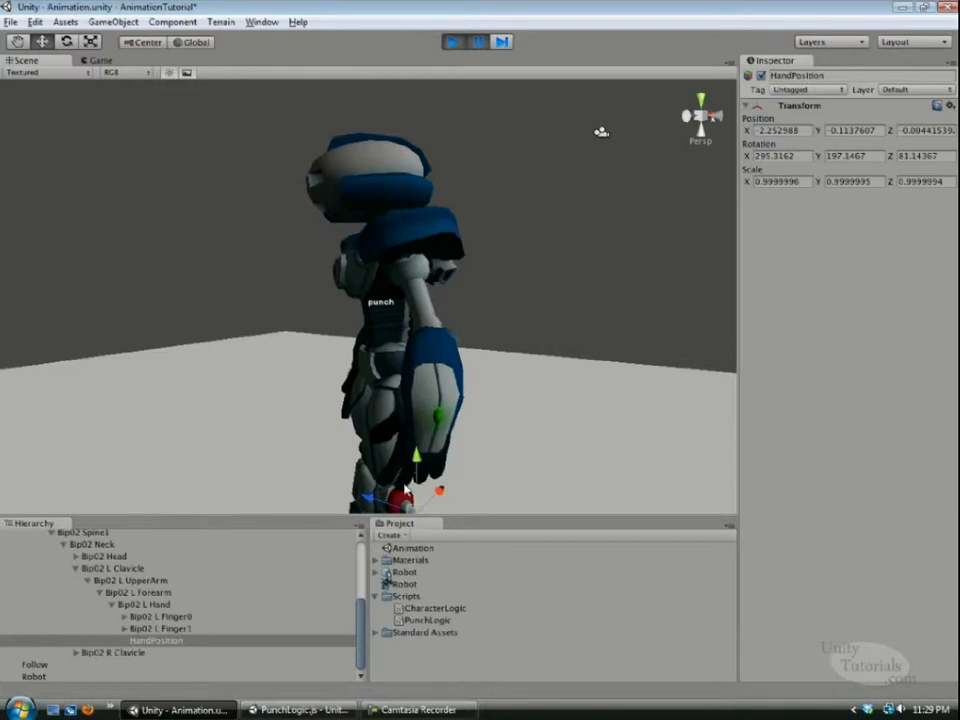
mouse_move(390, 432)
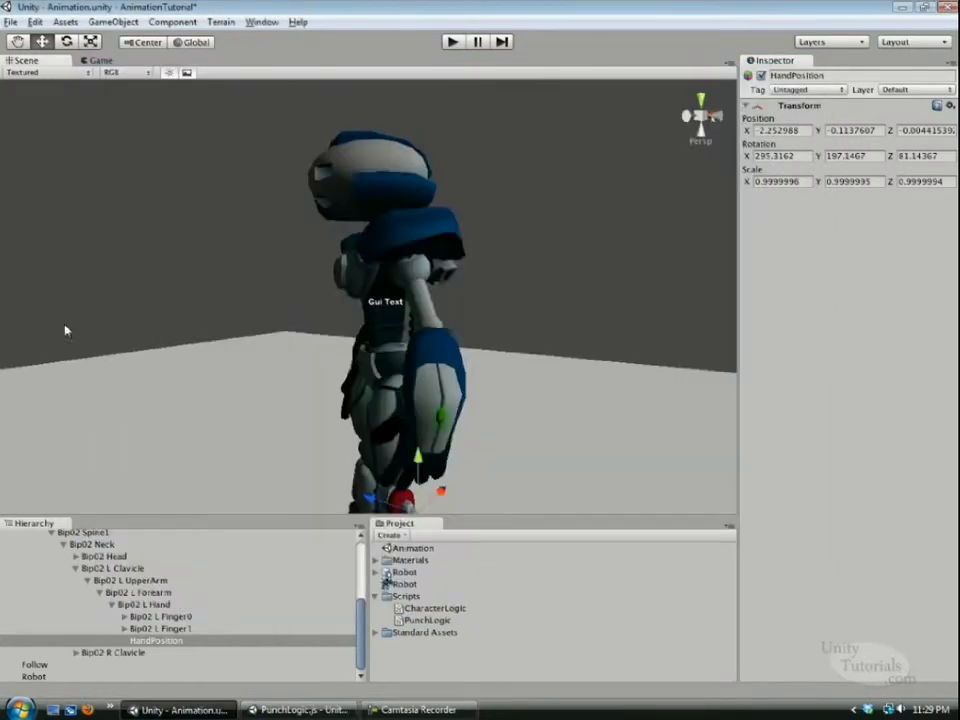
Assign HandPosition and Follow to the robot's Punch Logic fields and reopen PunchLogic in UniDevelop.
left_click(24, 584)
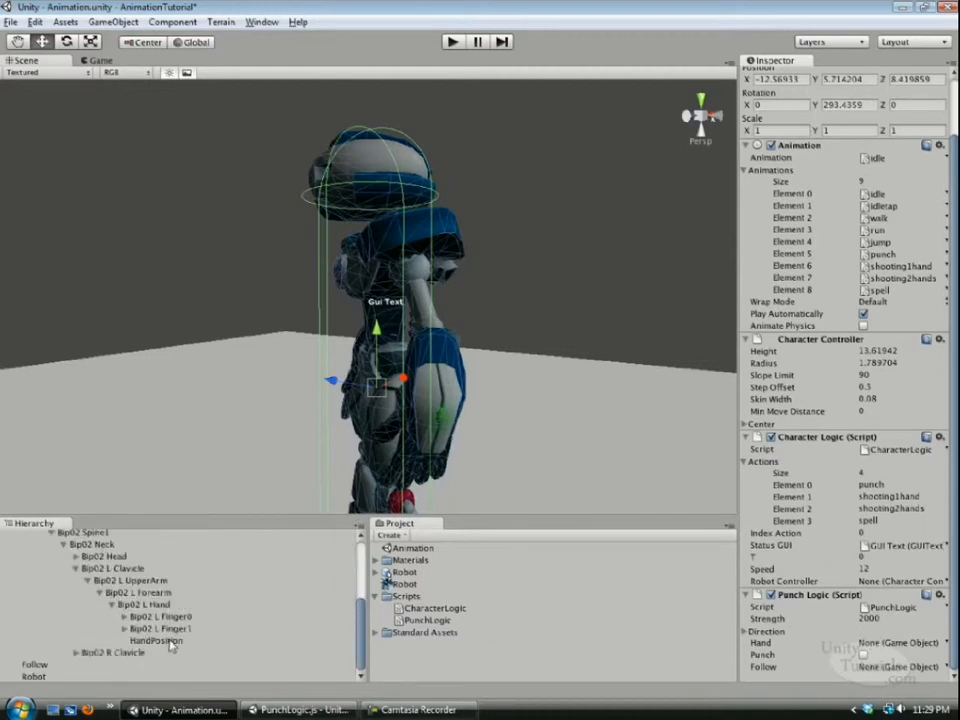
left_click(898, 642)
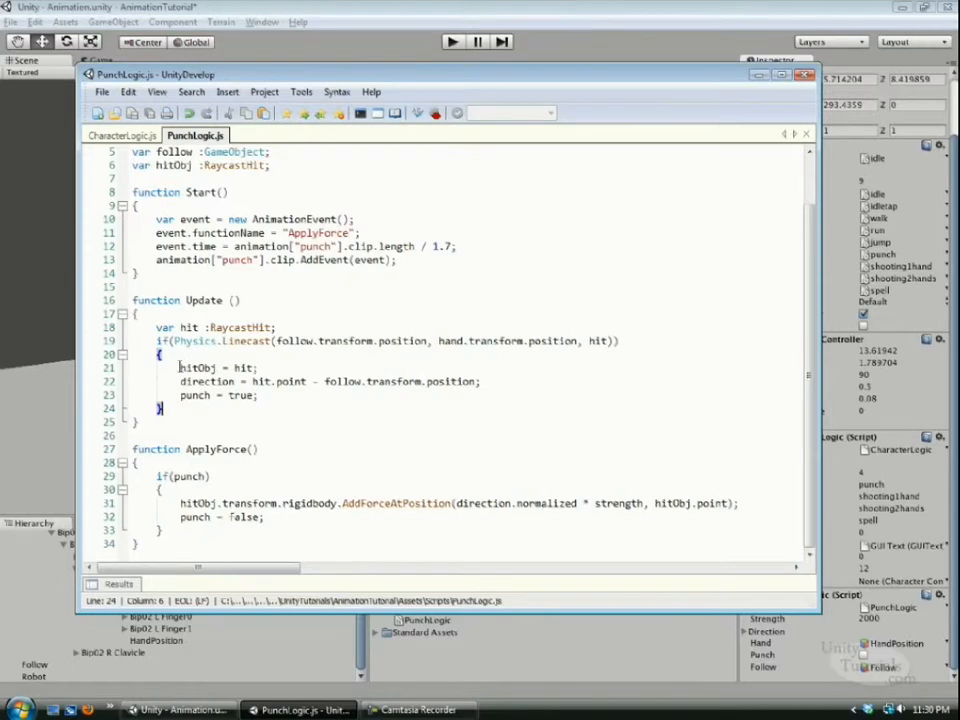
Add hit as the third argument of Physics.Linecast and check the hitObj assignment in Update.
double_click(196, 368)
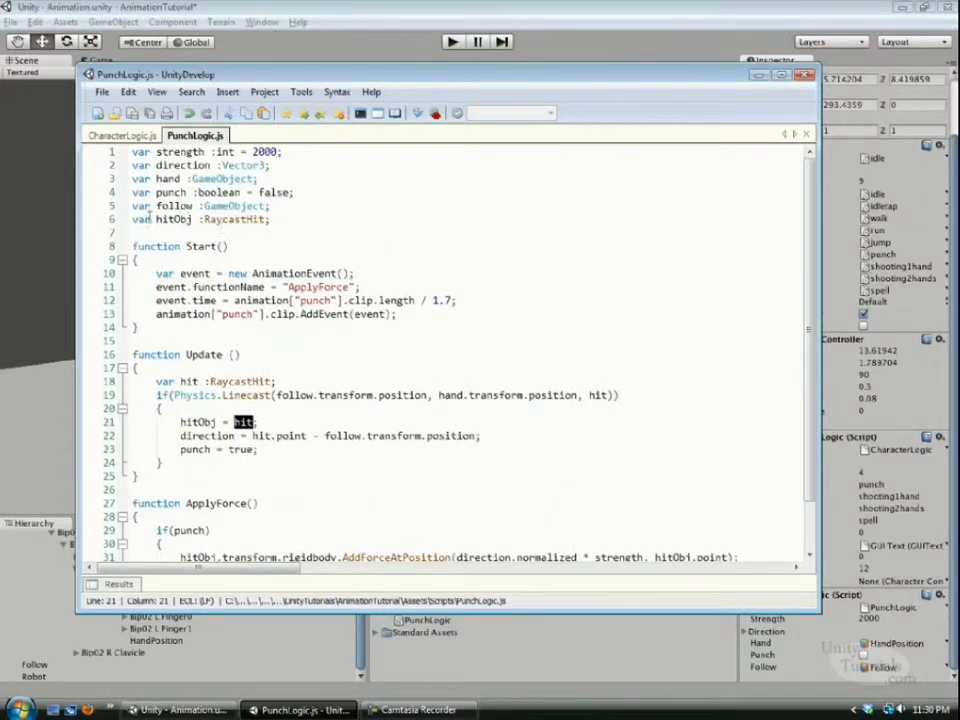
double_click(170, 218)
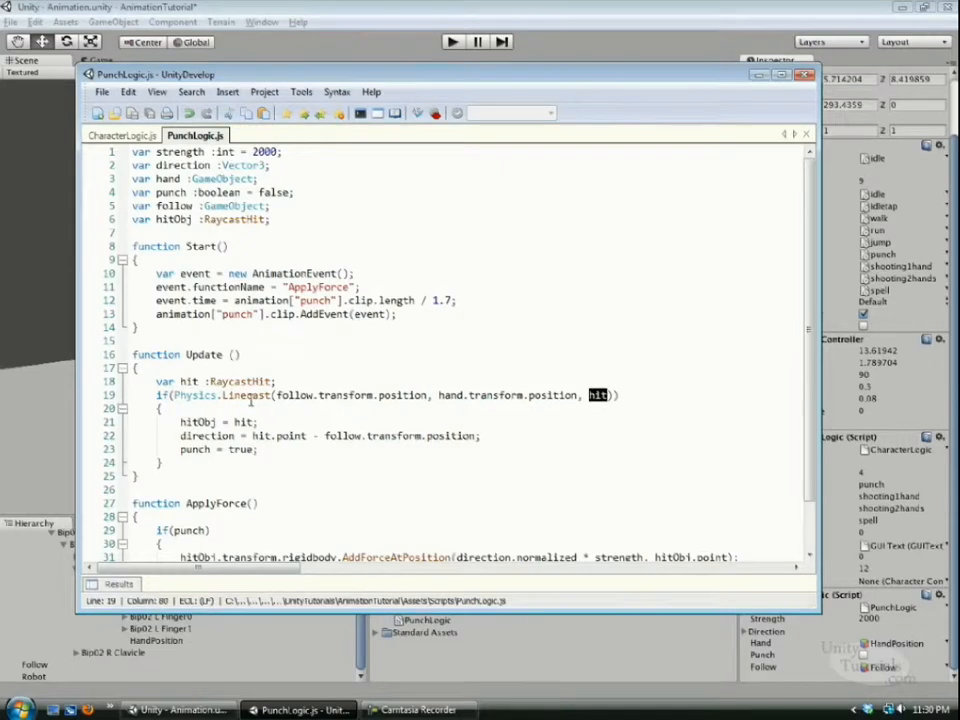
scroll("down", 3)
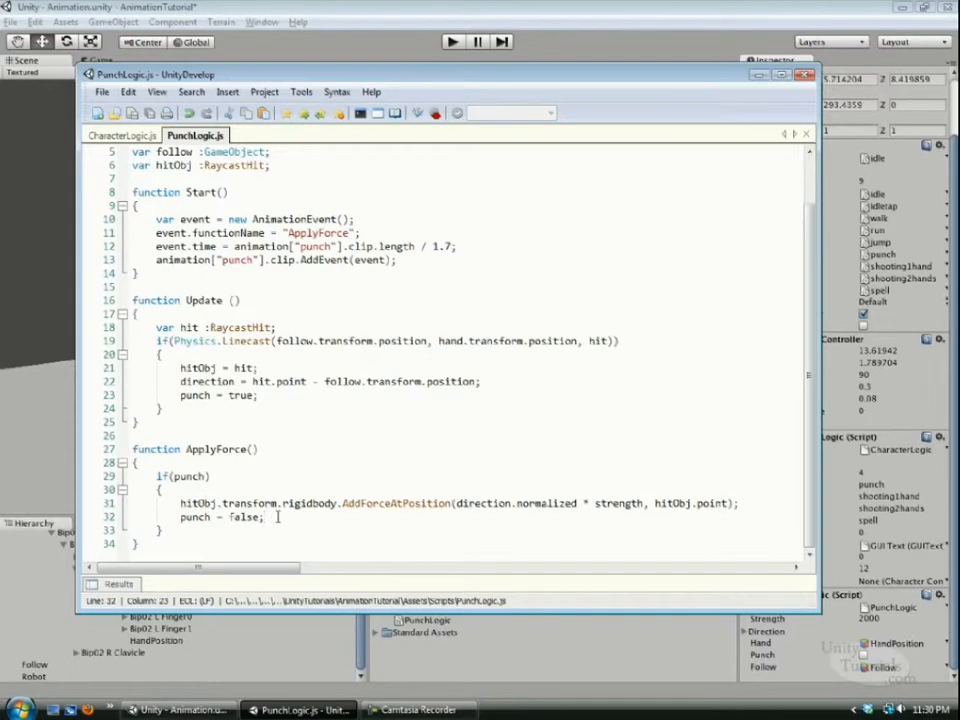
type("hit")
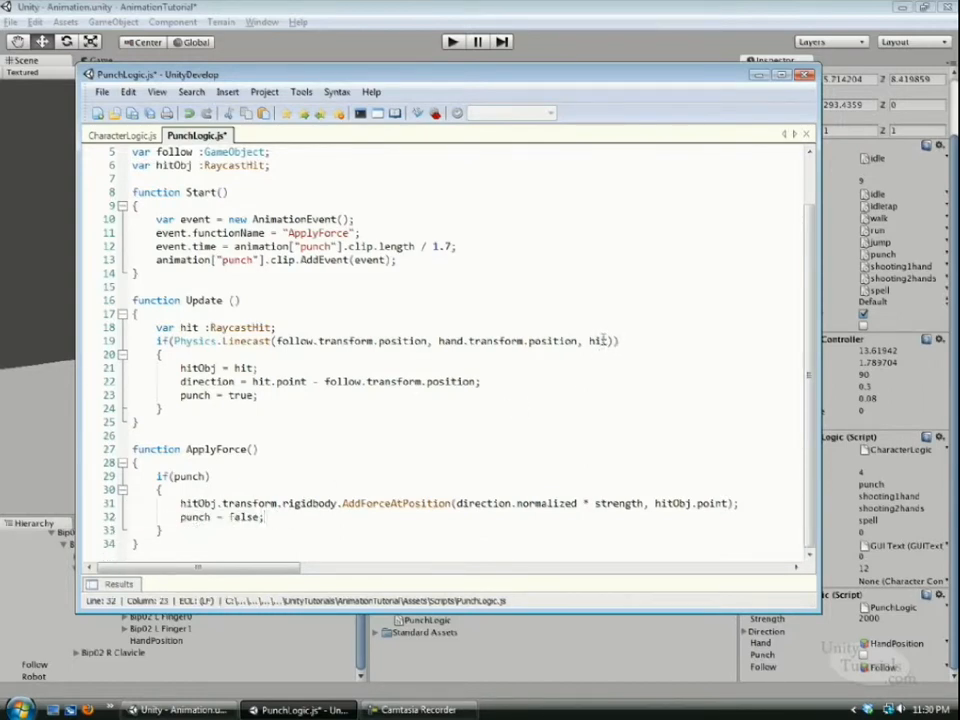
double_click(196, 368)
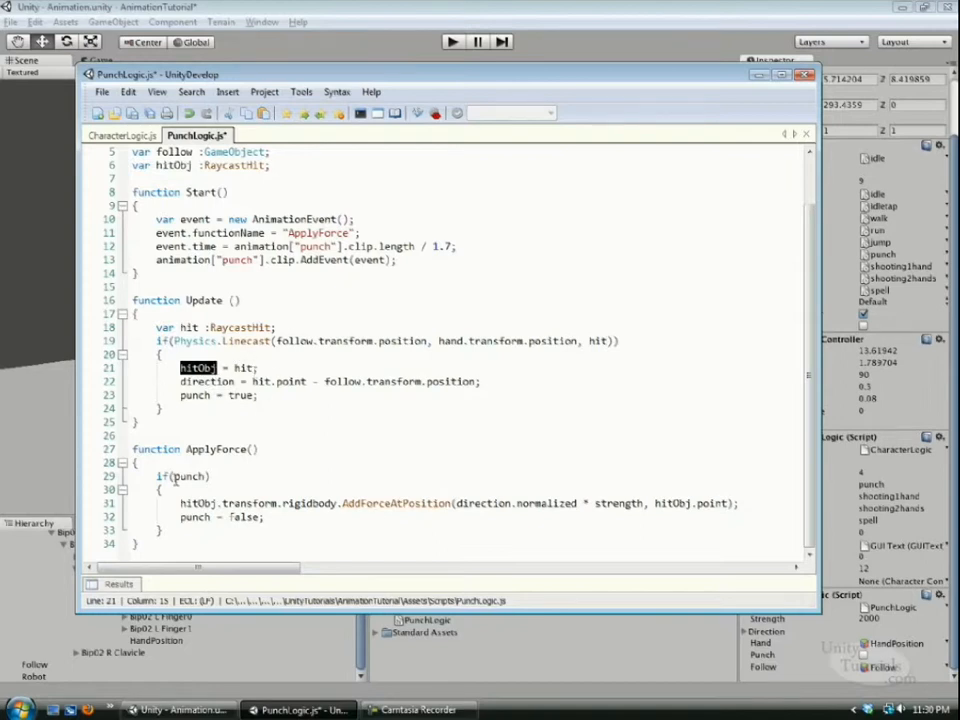
left_click(196, 504)
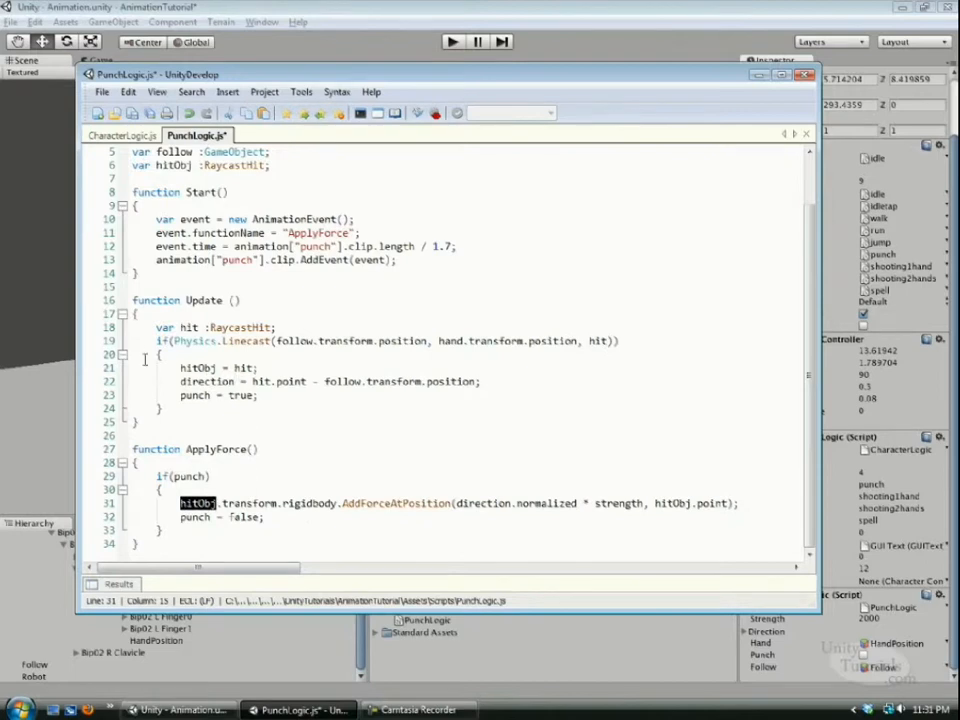
Walk through the ApplyForce function where force is applied to hitObj.
double_click(196, 368)
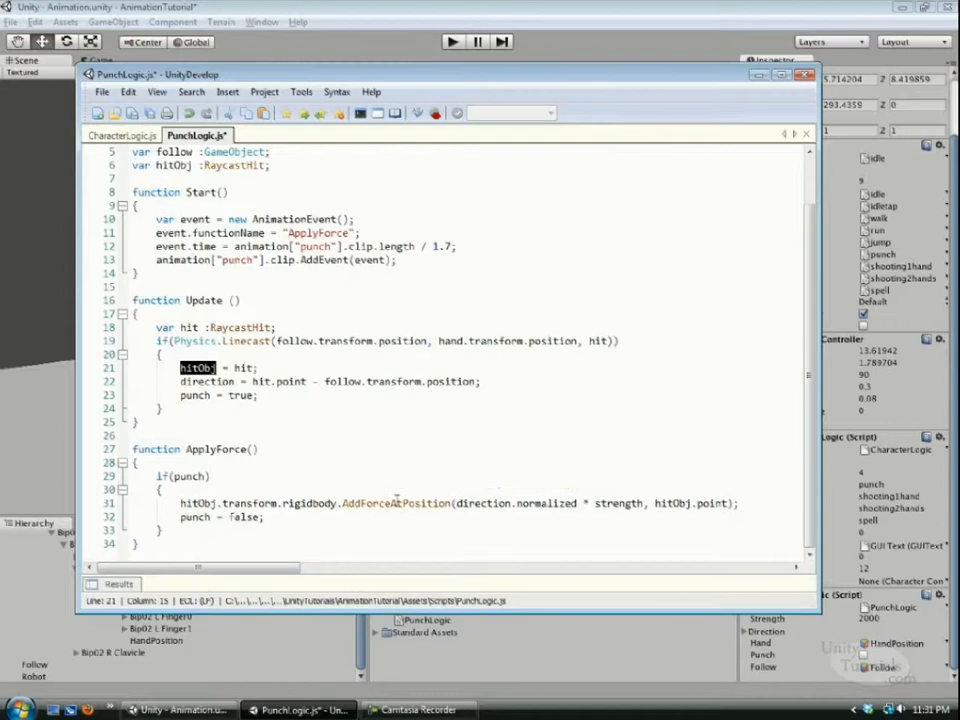
mouse_move(396, 504)
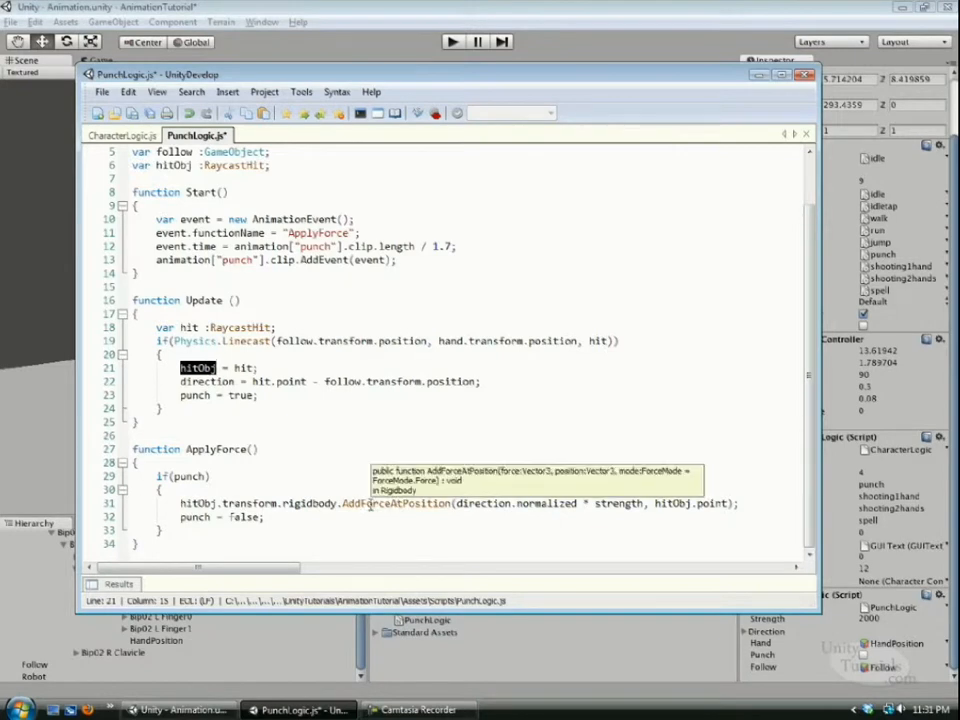
double_click(196, 448)
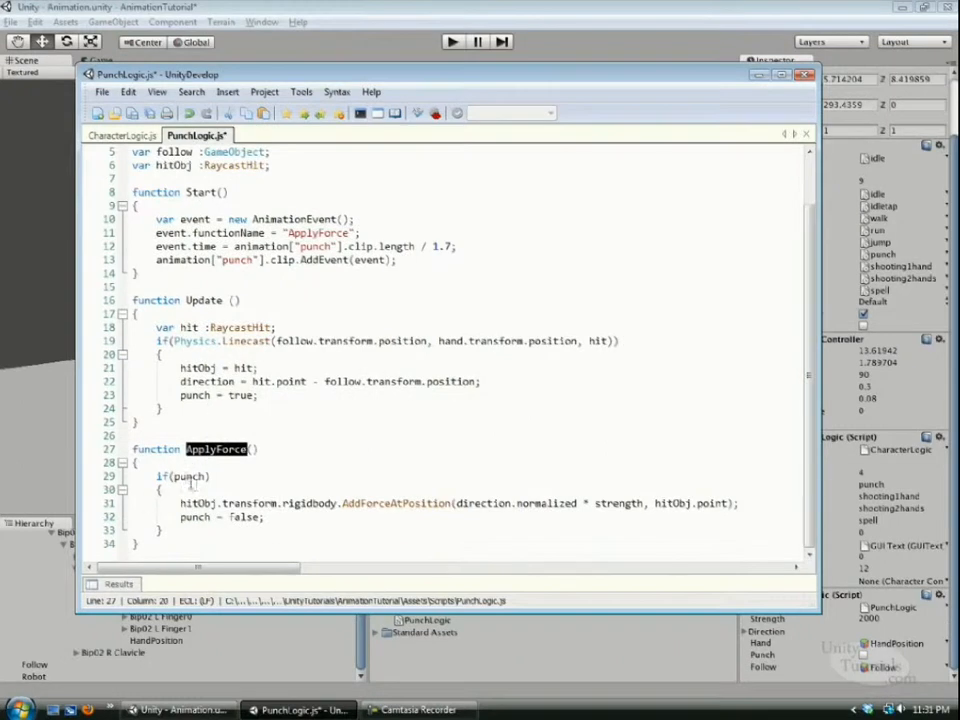
mouse_move(298, 400)
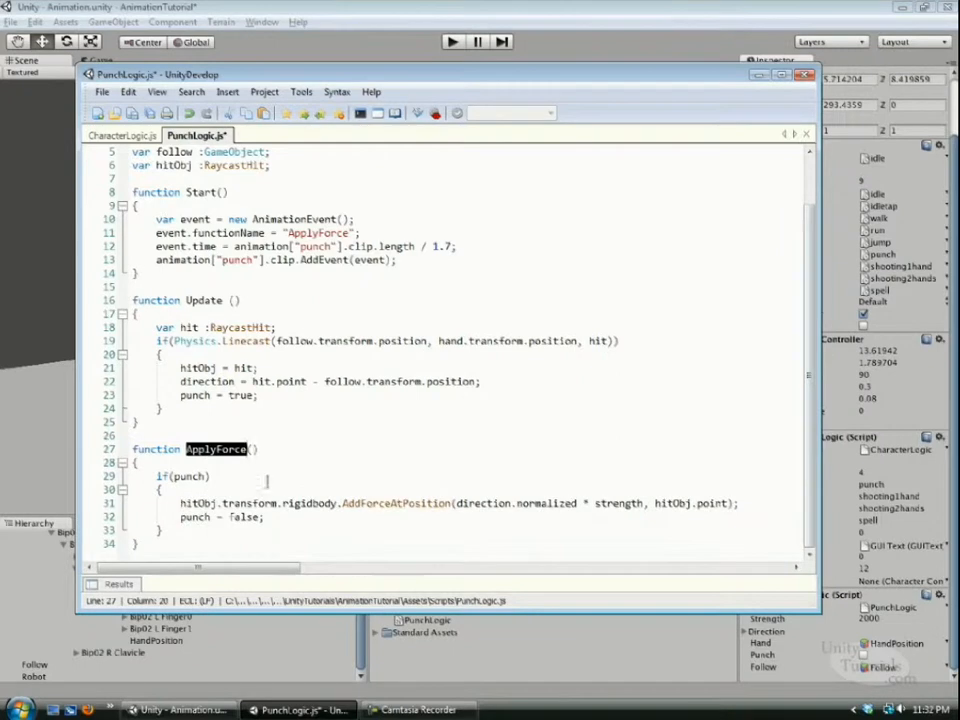
double_click(196, 504)
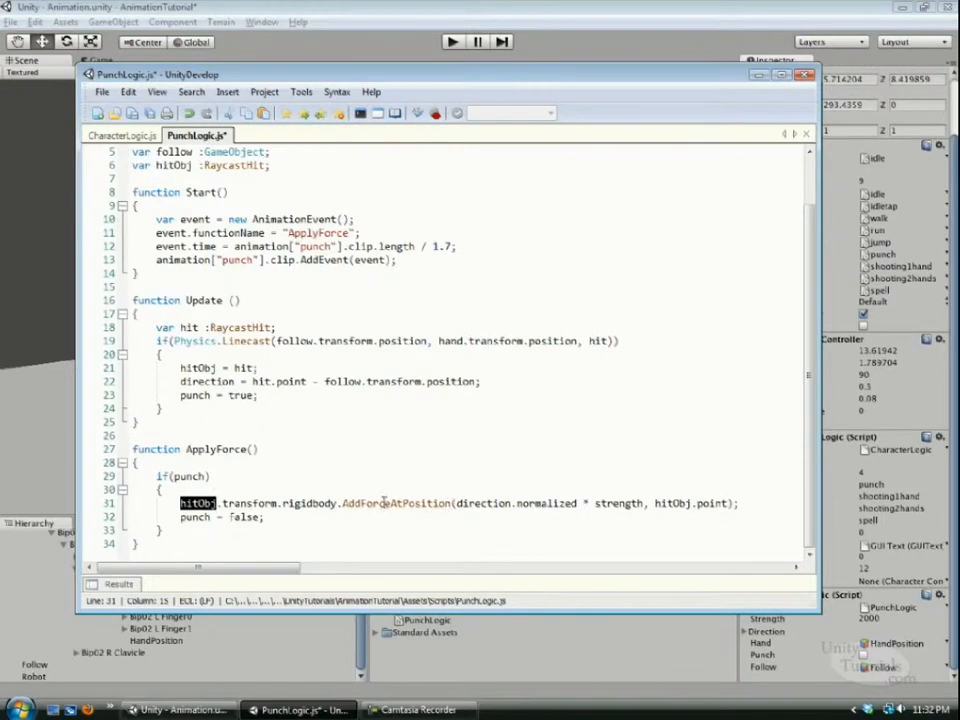
mouse_move(396, 504)
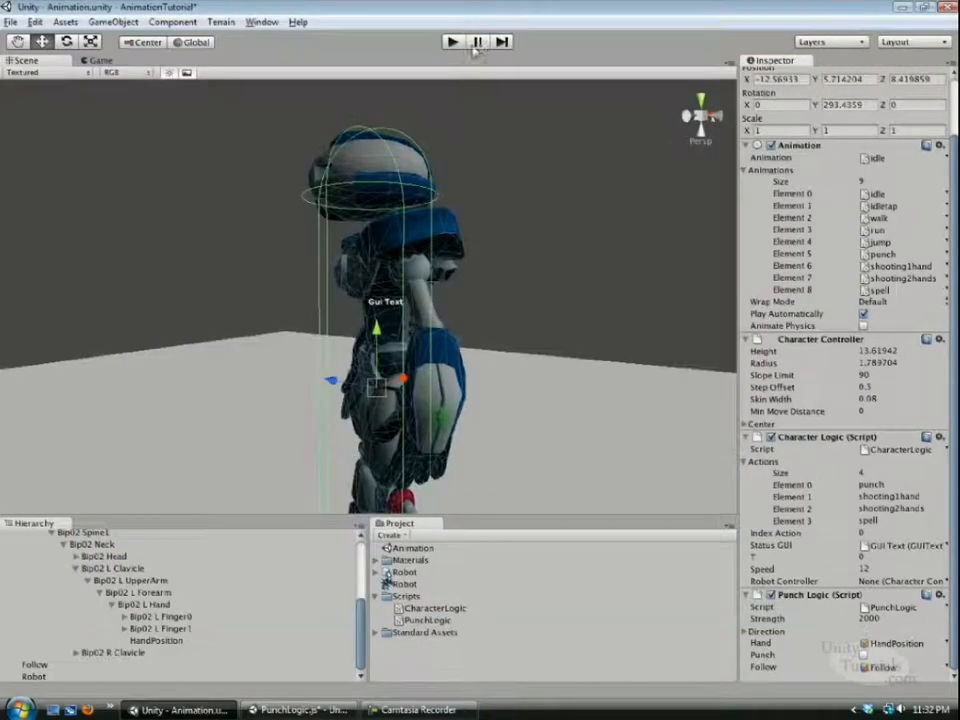
Play-test the robot punching the cube away, stop the game and select the Cube's Rigidbody.
left_click(452, 40)
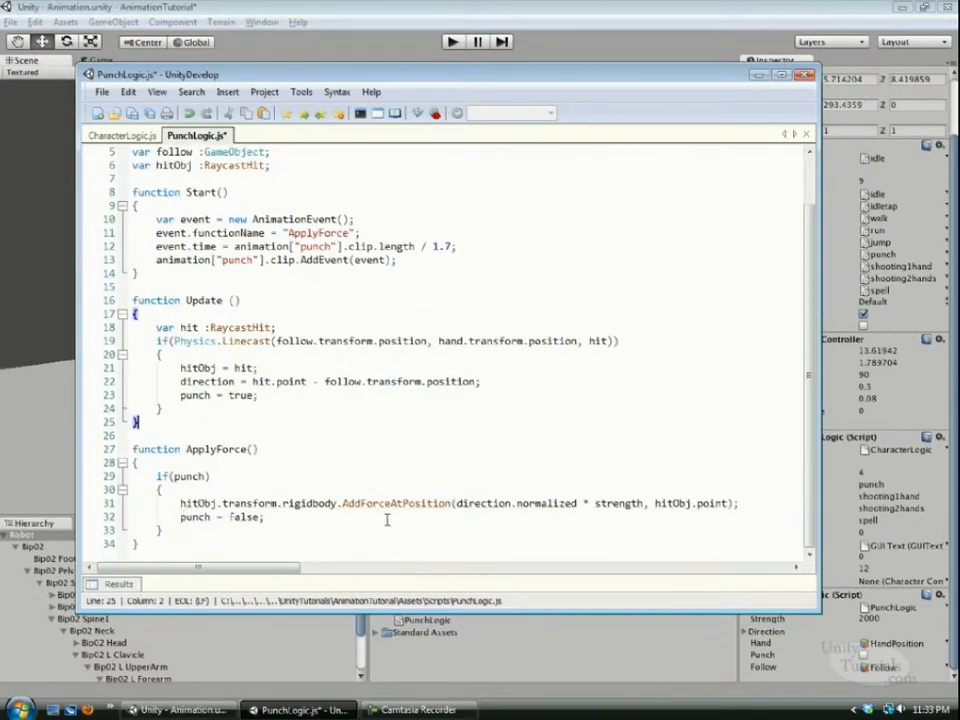
left_click(176, 710)
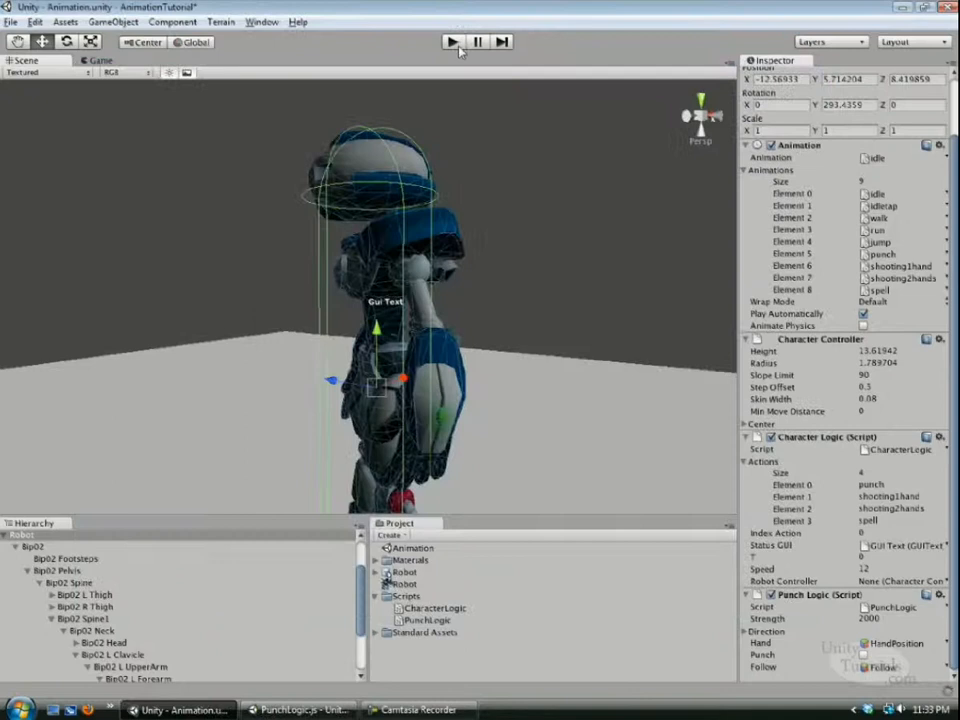
left_click(452, 40)
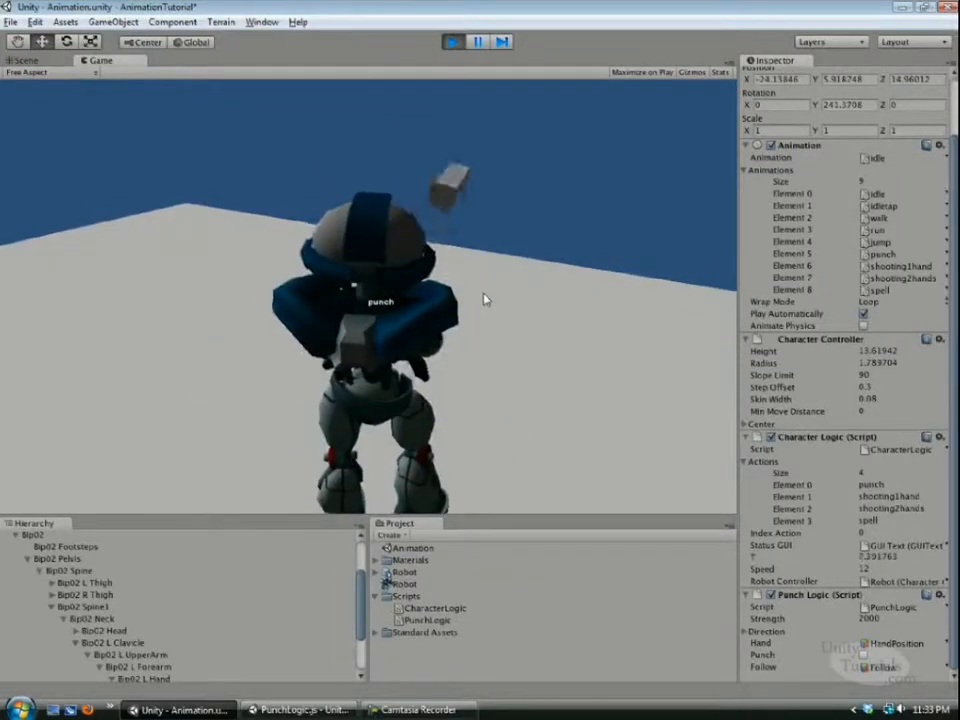
left_click(452, 40)
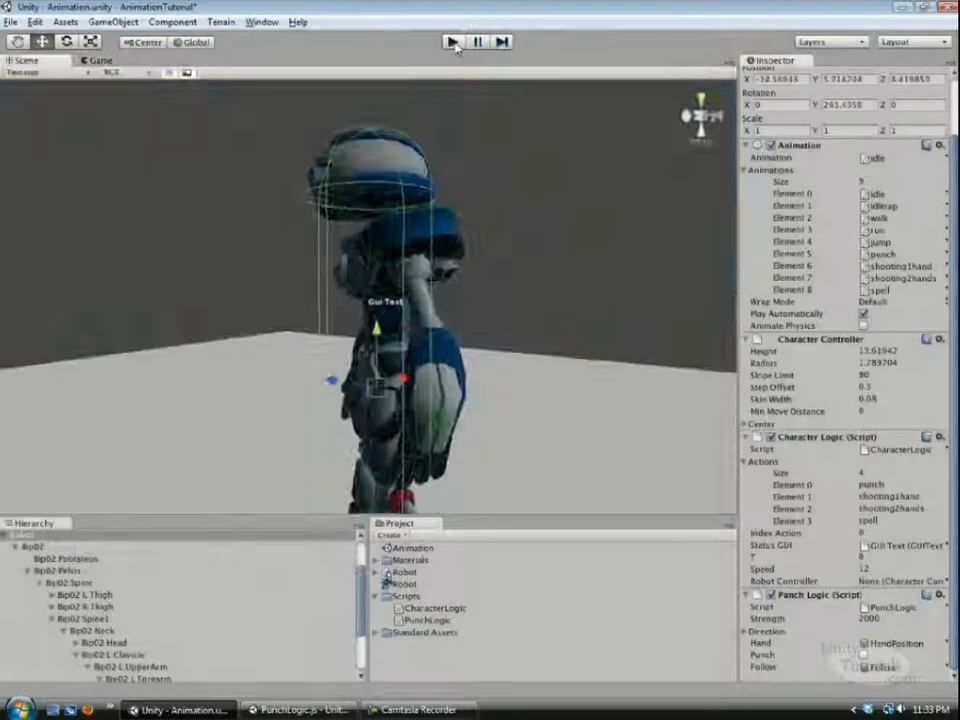
left_click(452, 40)
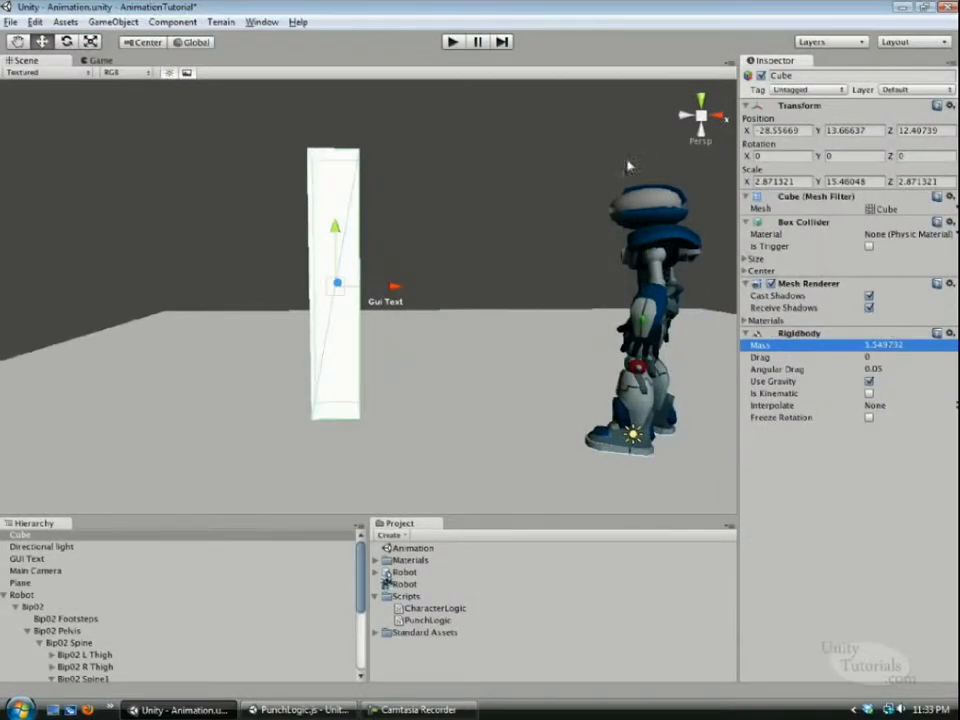
Raise the cube's Rigidbody mass, replay to watch the robot knock it over, then stop.
left_click(452, 40)
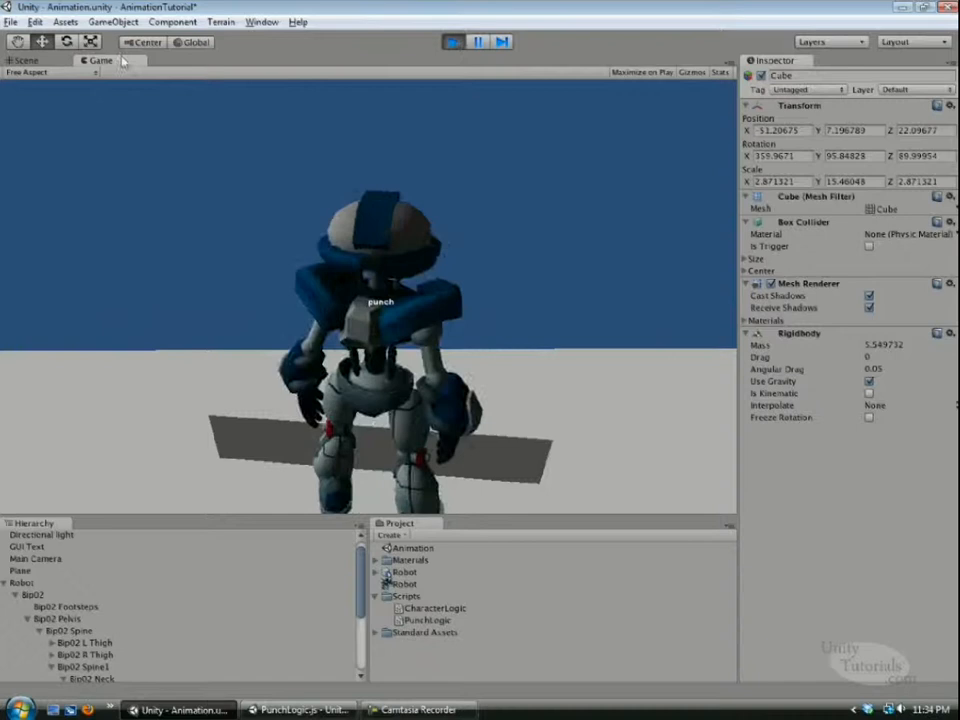
left_click(24, 60)
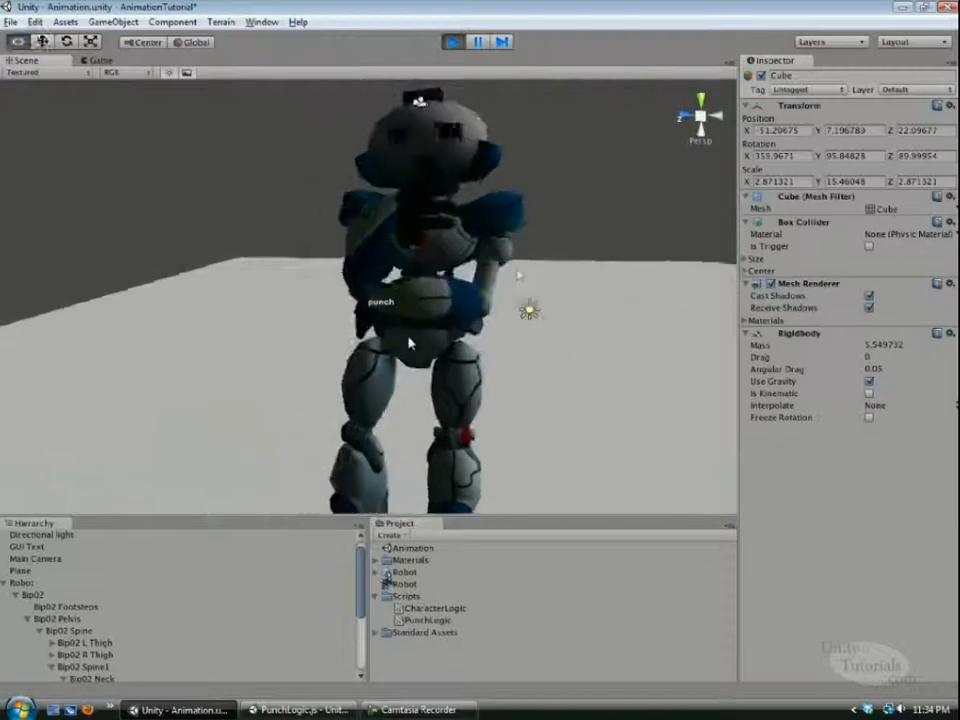
left_click(454, 42)
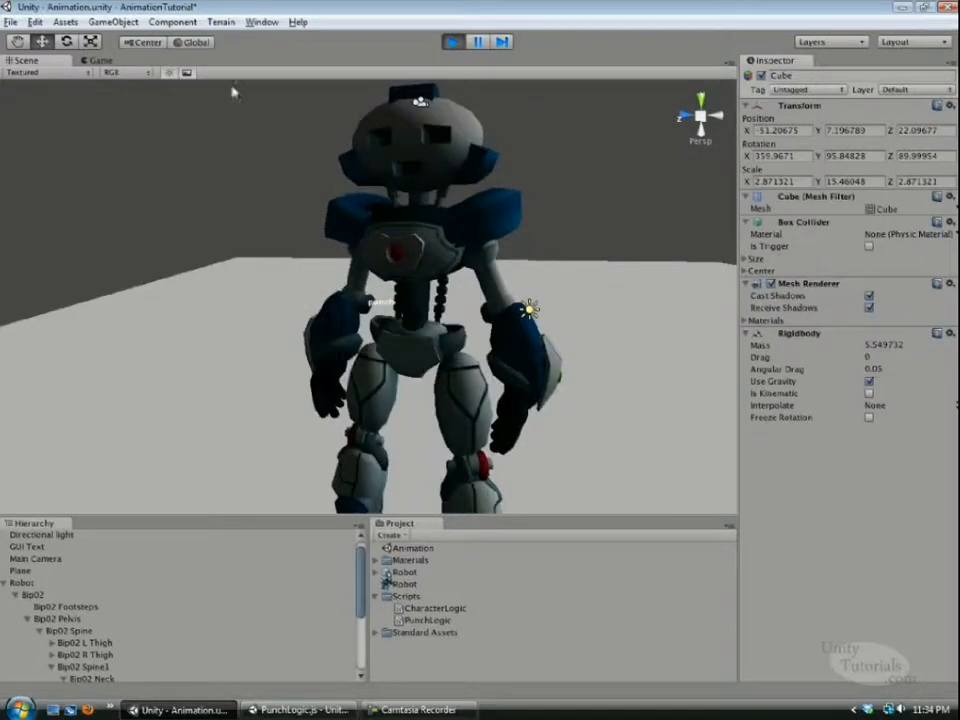
left_click(100, 60)
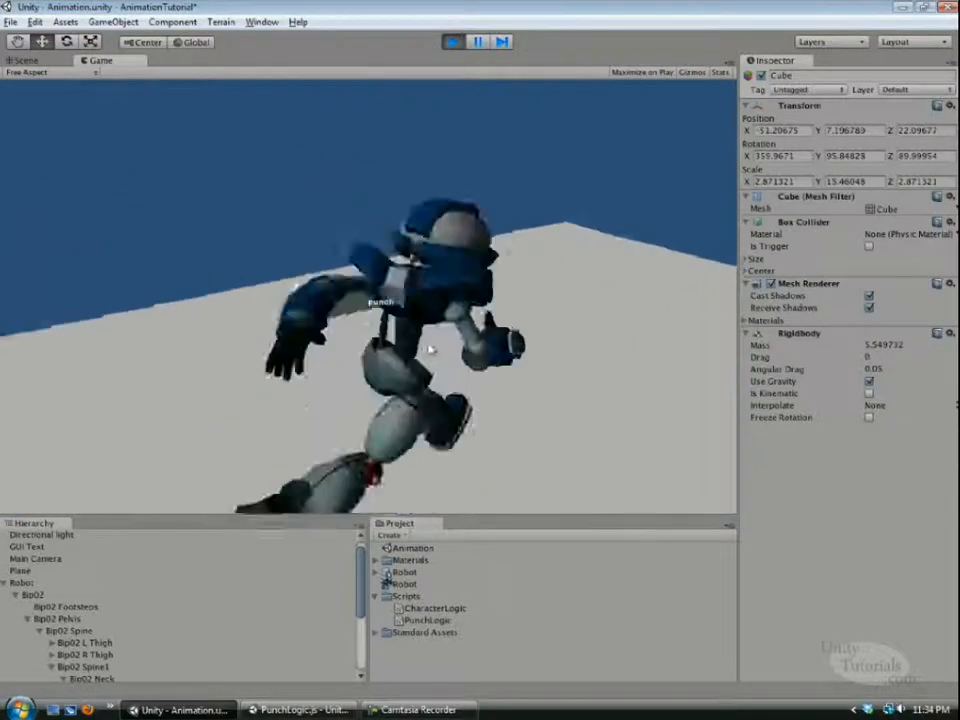
left_click(452, 42)
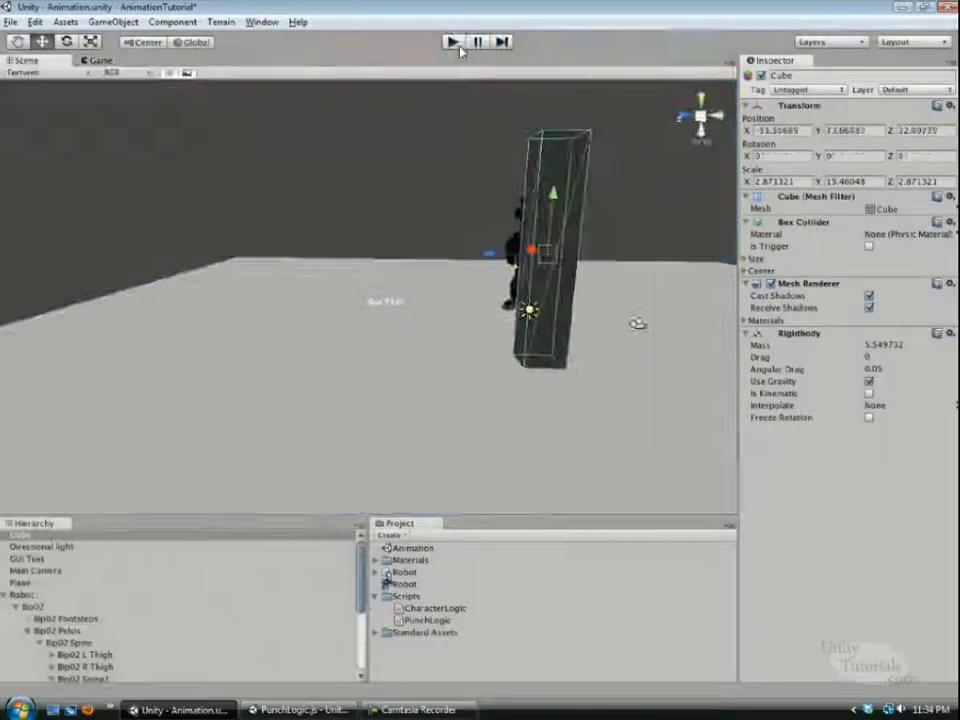
left_click(452, 42)
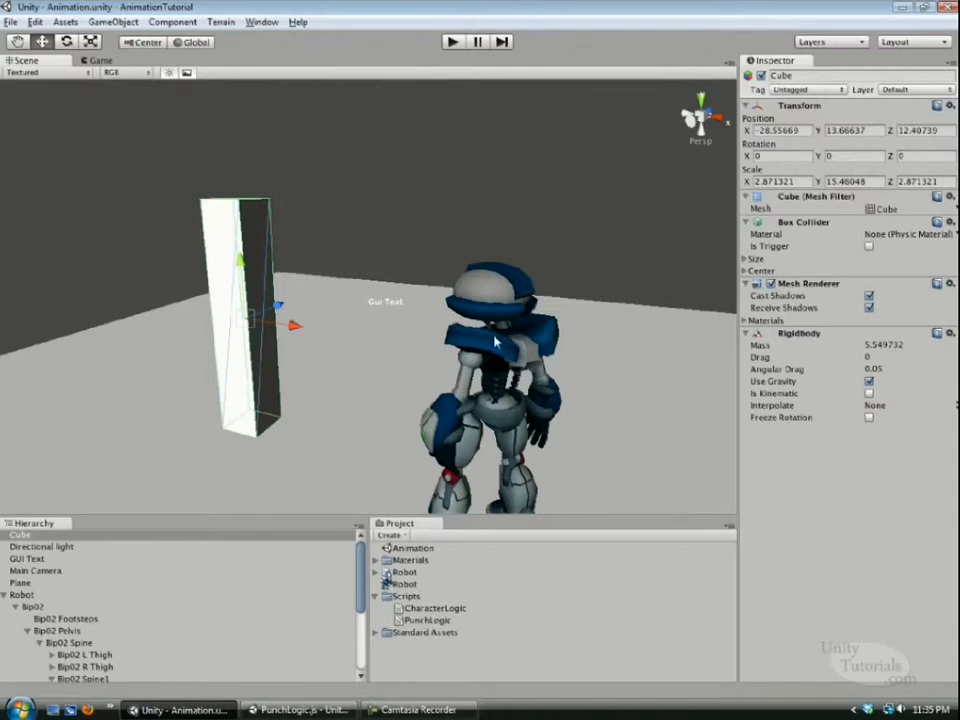
mouse_move(348, 210)
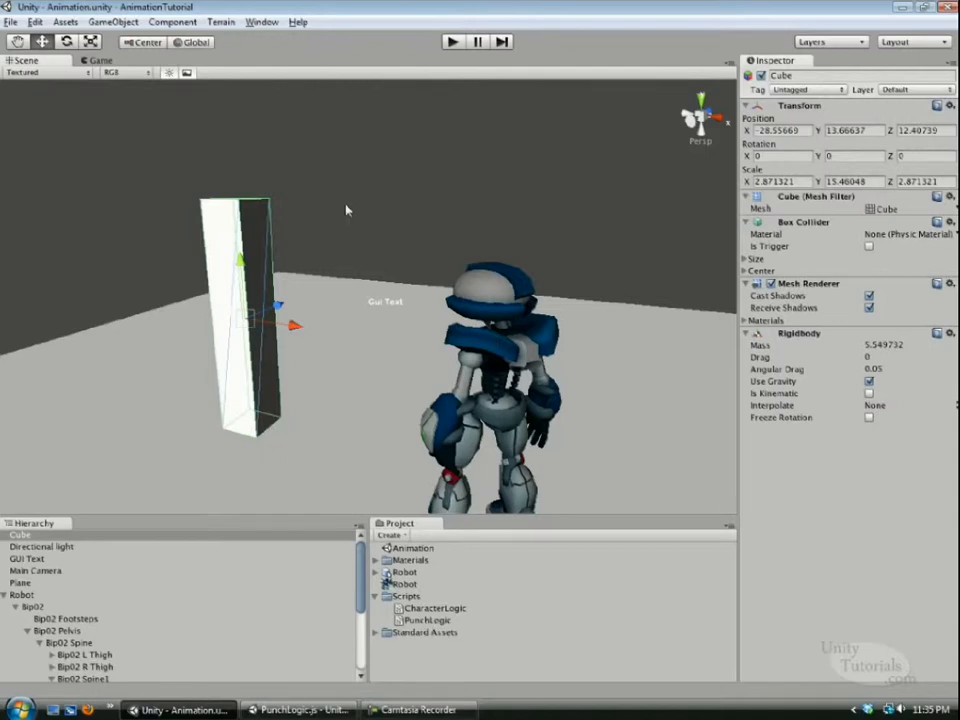
left_click(64, 20)
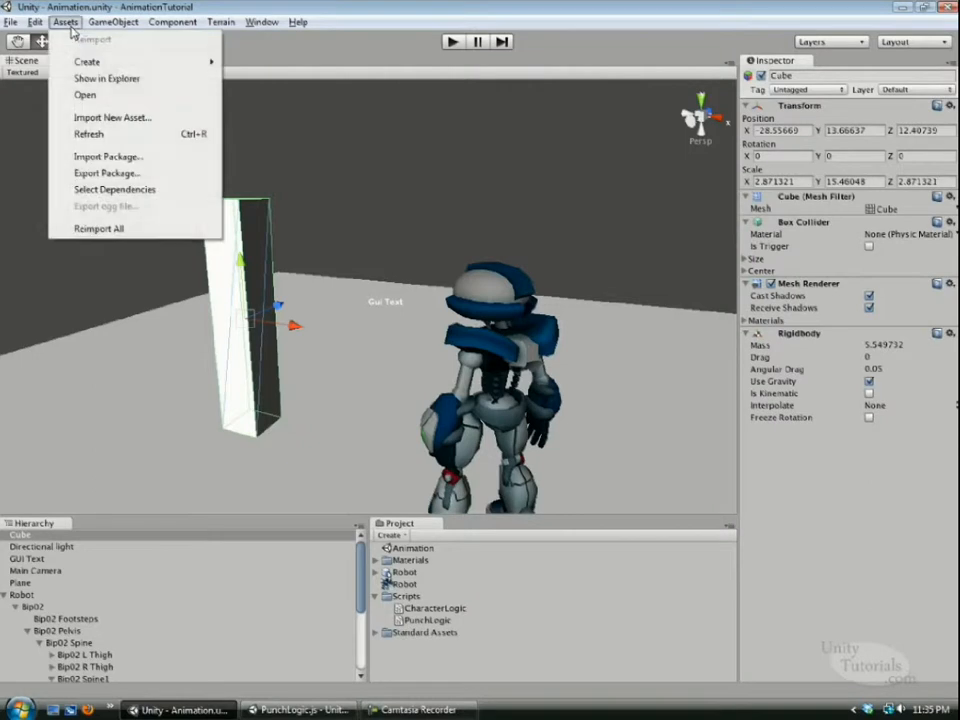
Import endScene.unitypackage from the 'What you need' folder and confirm all contents.
left_click(108, 156)
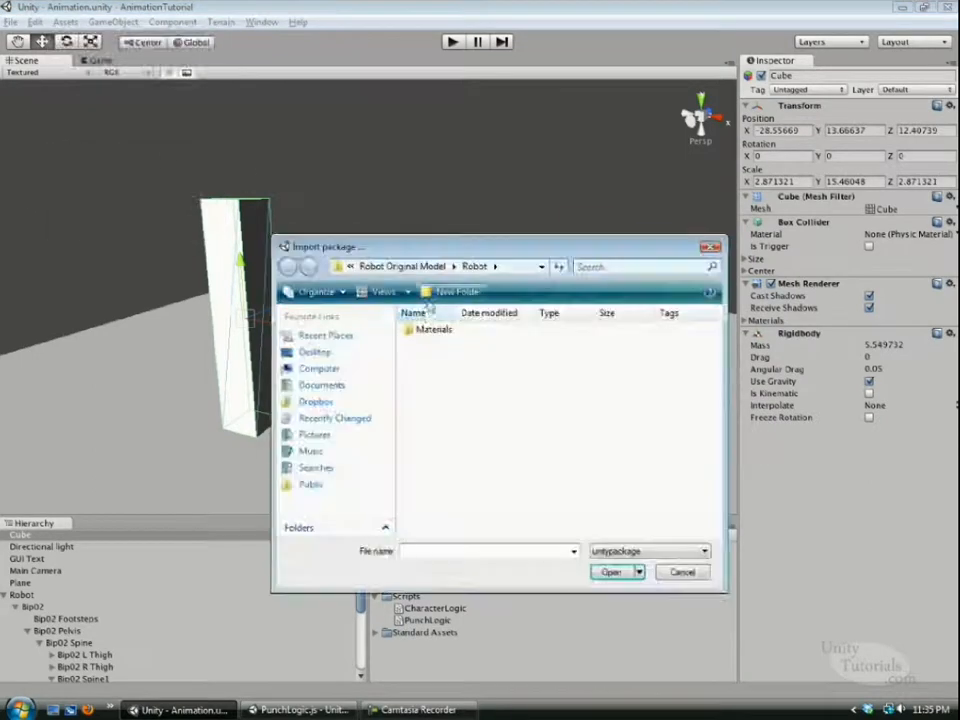
left_click(288, 266)
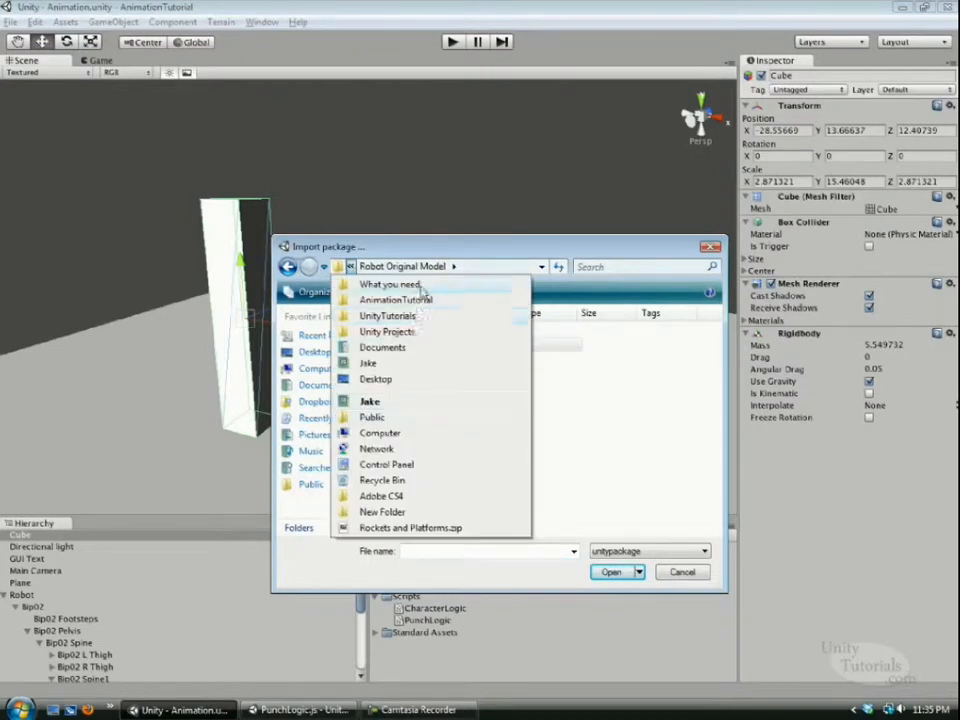
left_click(388, 284)
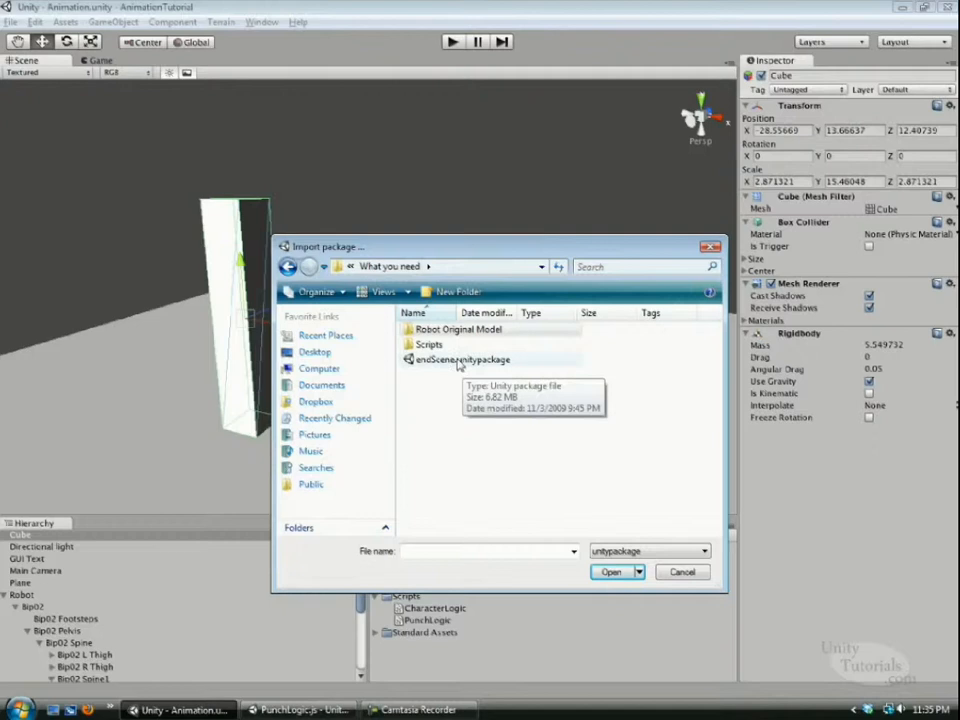
double_click(464, 360)
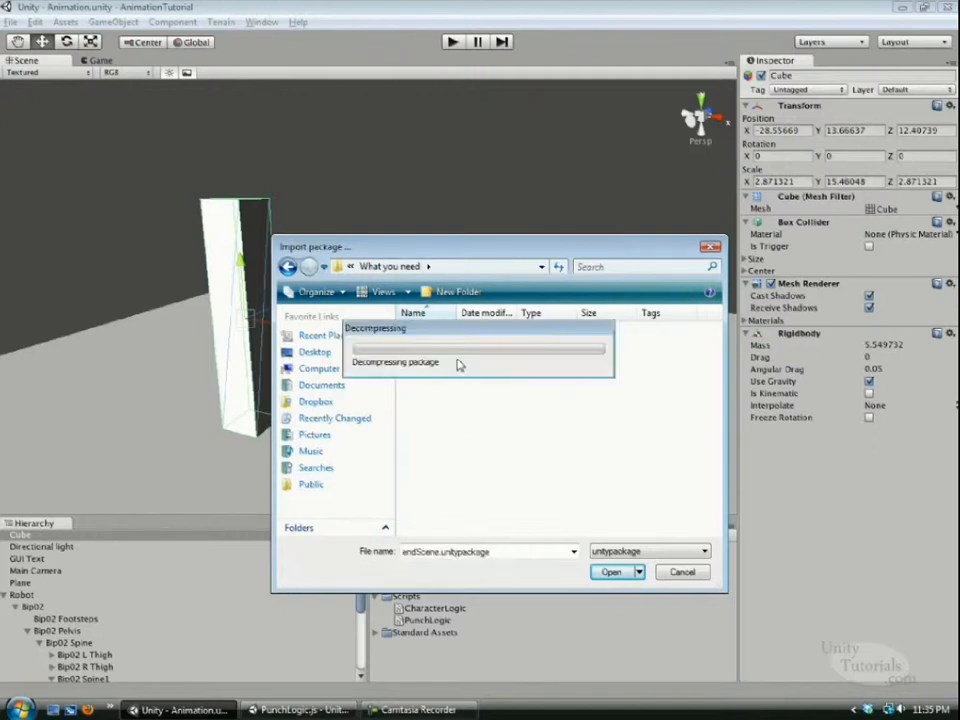
left_click(612, 572)
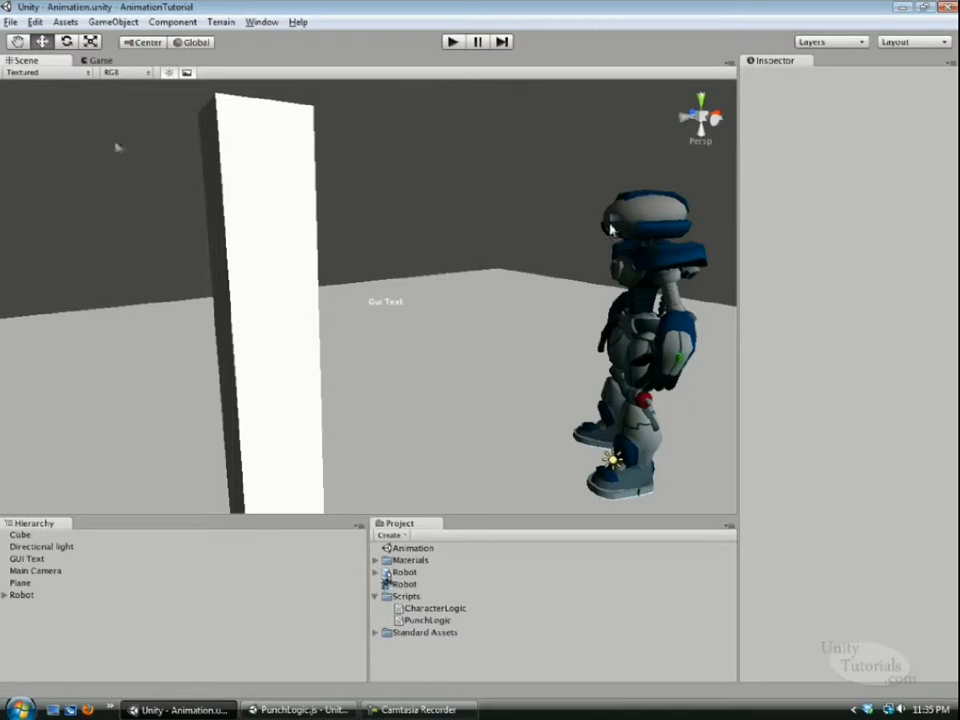
mouse_move(256, 316)
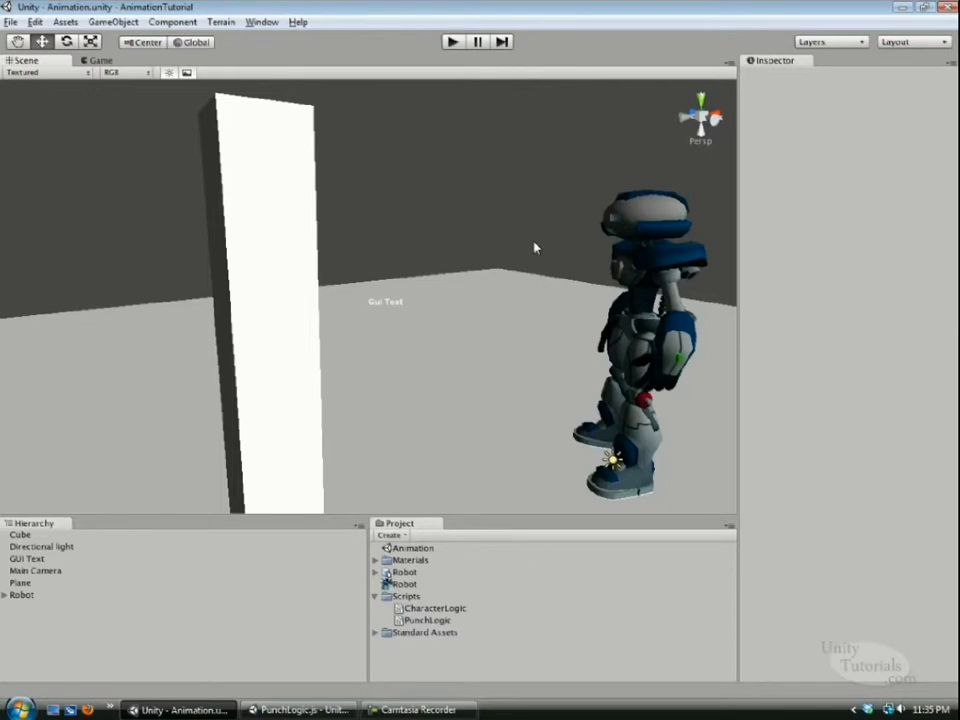
mouse_move(546, 244)
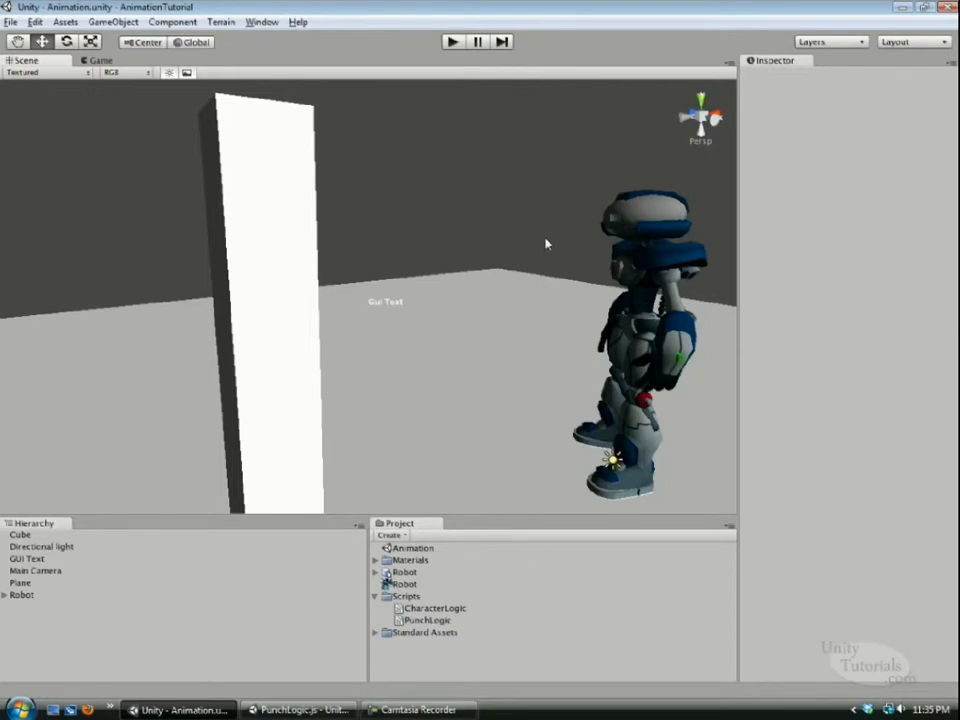